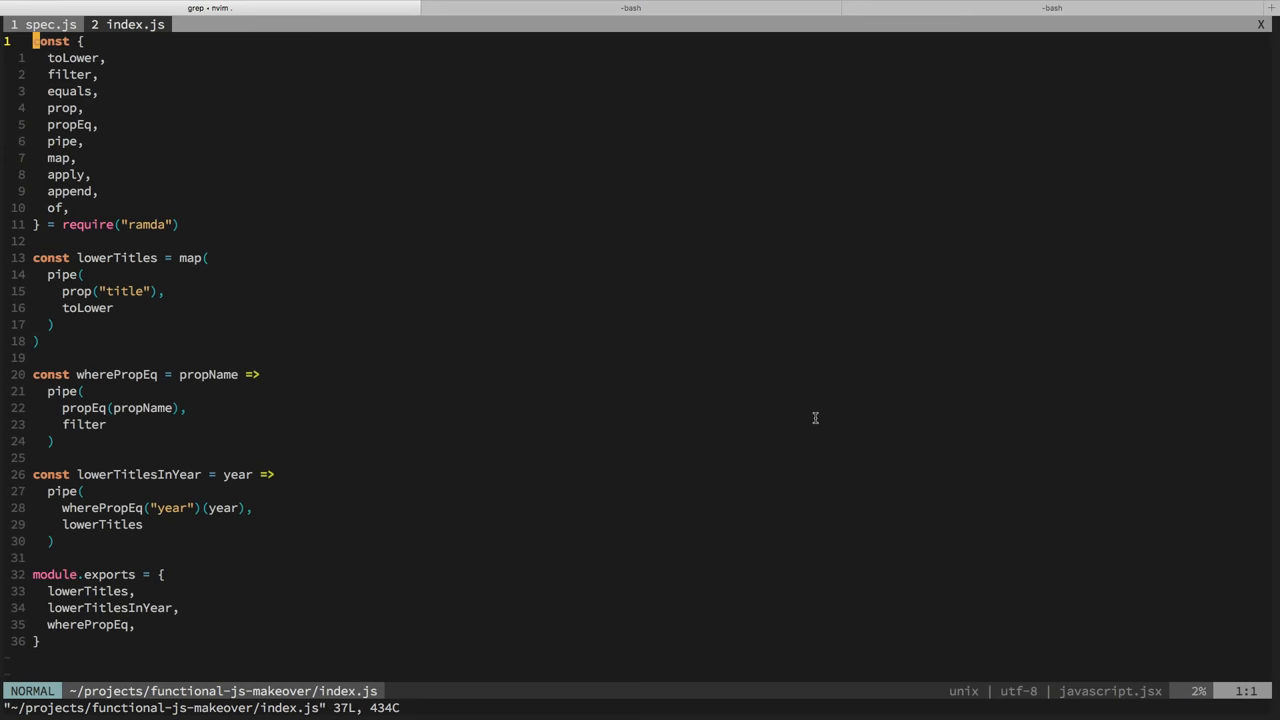
Step: Declare withAuthorInitials as an empty map() call and add it to module.exports
text(withAuthorInitials = map()
text(withAuthorInitials,)
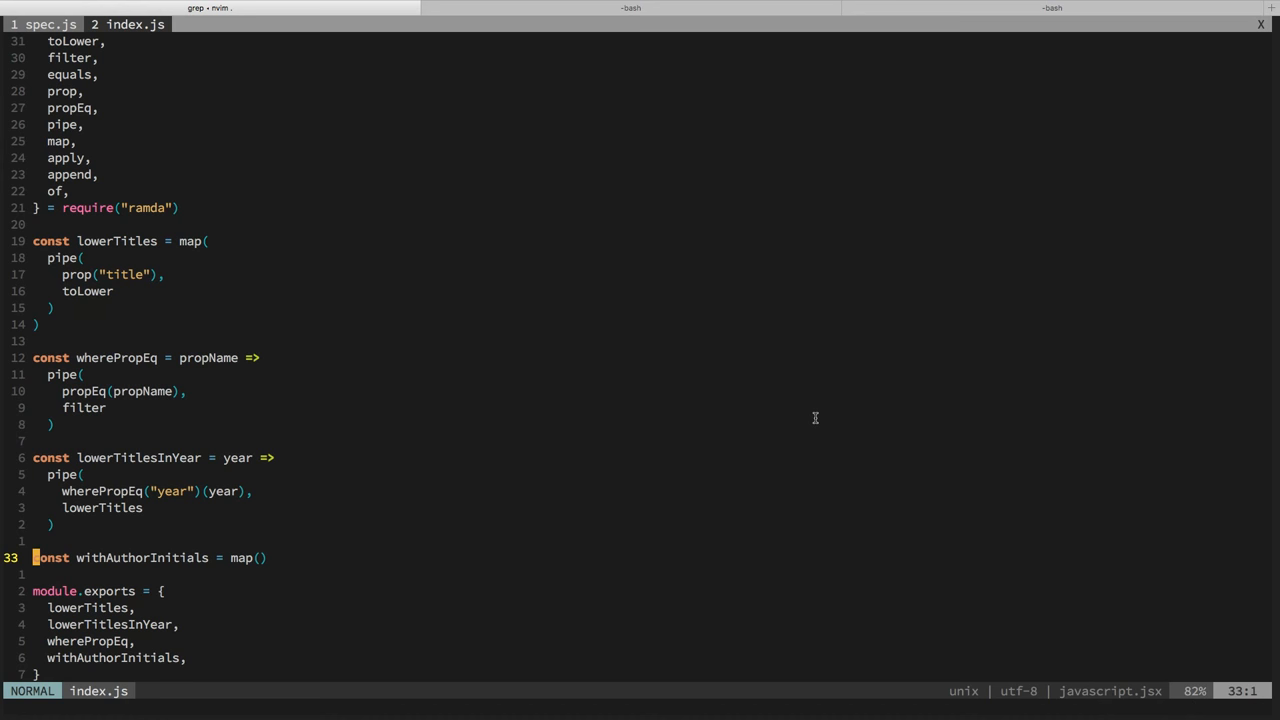
scroll(down, 3)
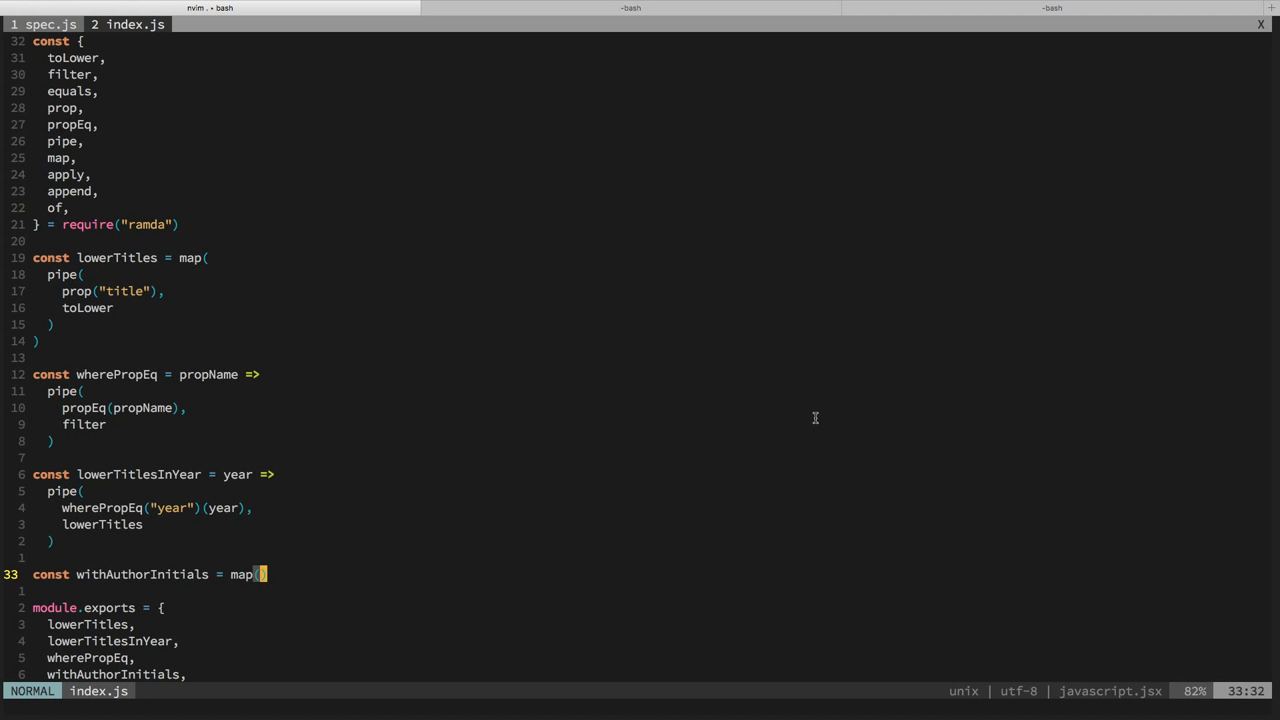
Step: Fill map() with evolve({ author: }) so withAuthorInitials transforms the author key
text(evolve)
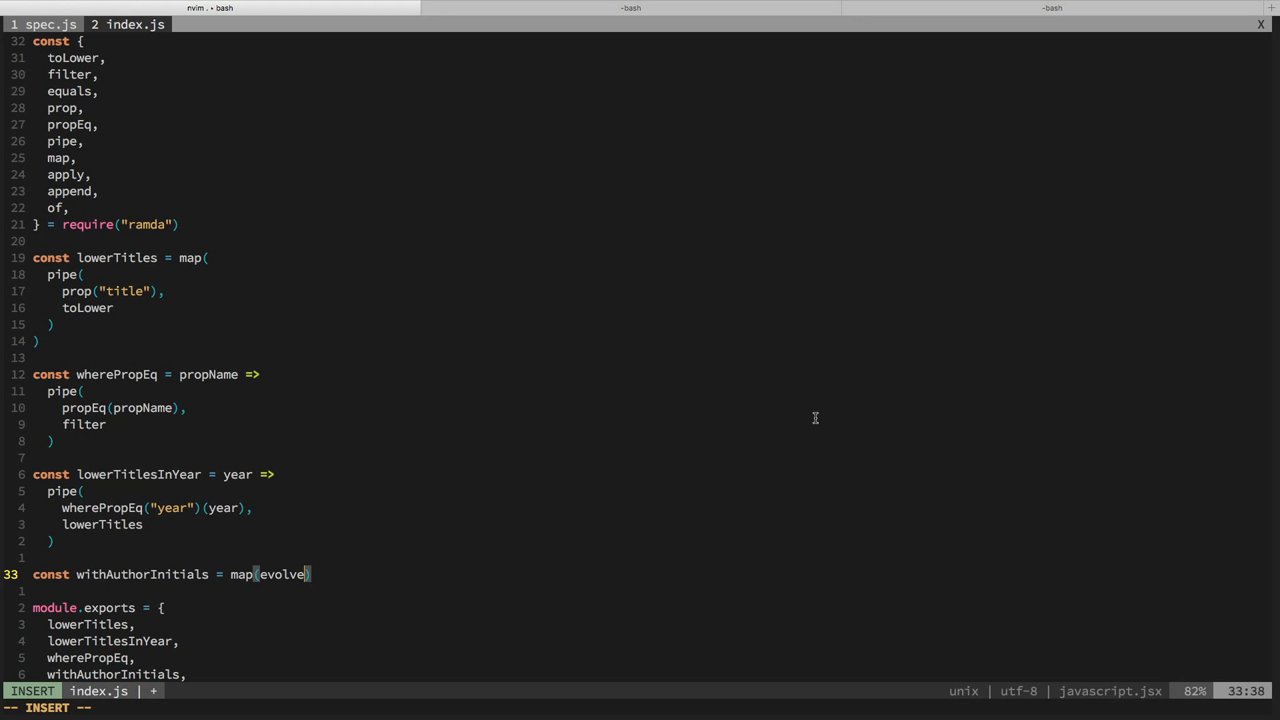
text(({ }))
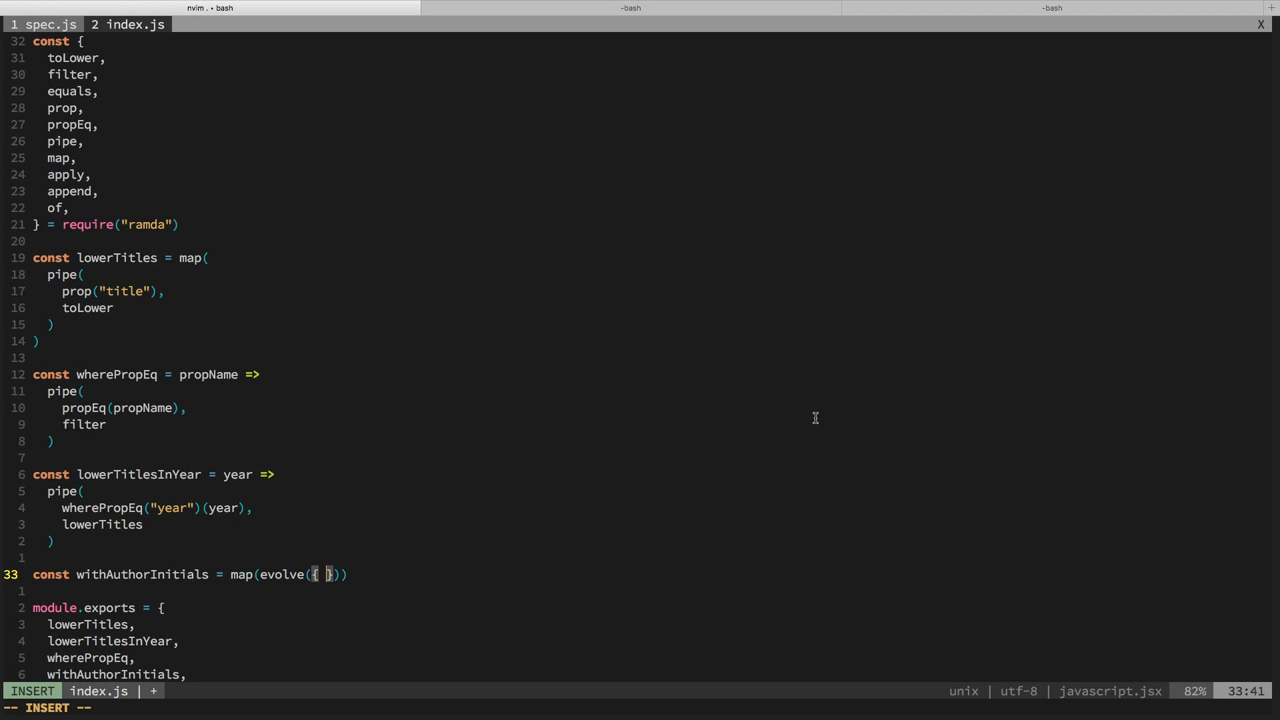
text(author:)
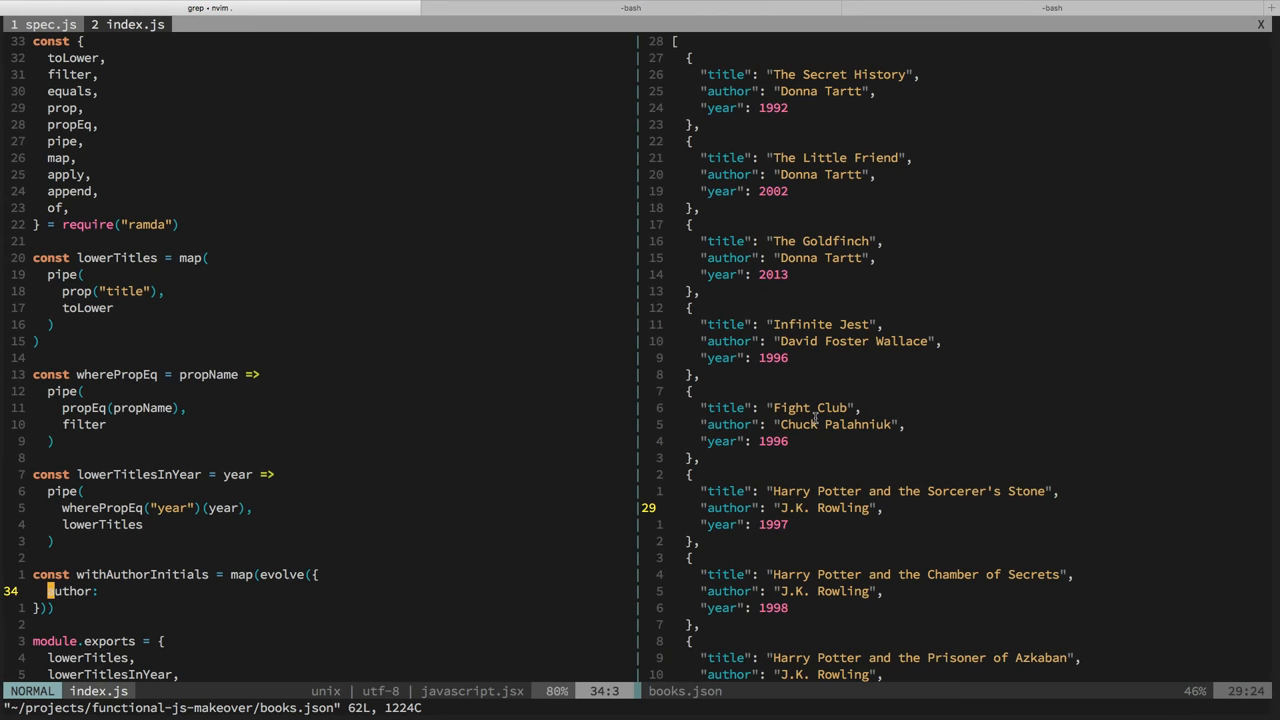
Step: Make author a multi-line pipe(split(" "), map()) splitting the name on spaces
text(pipe(spl)
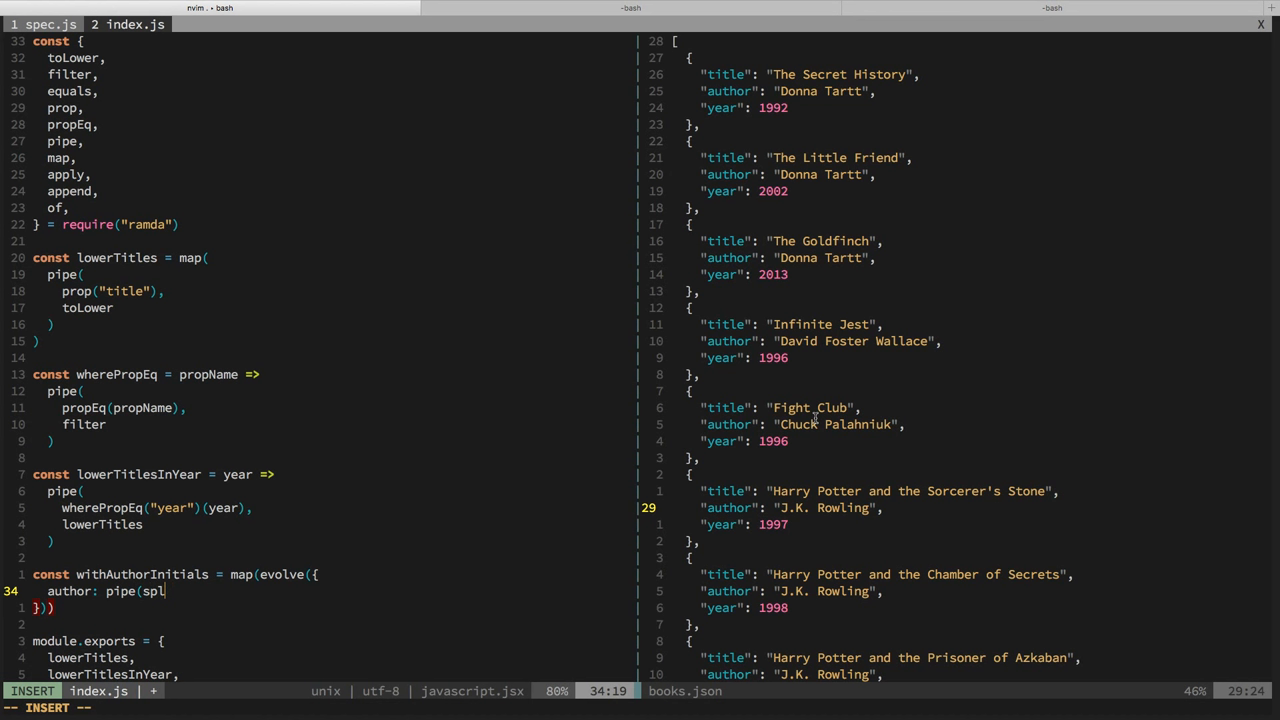
text(it(" "),)
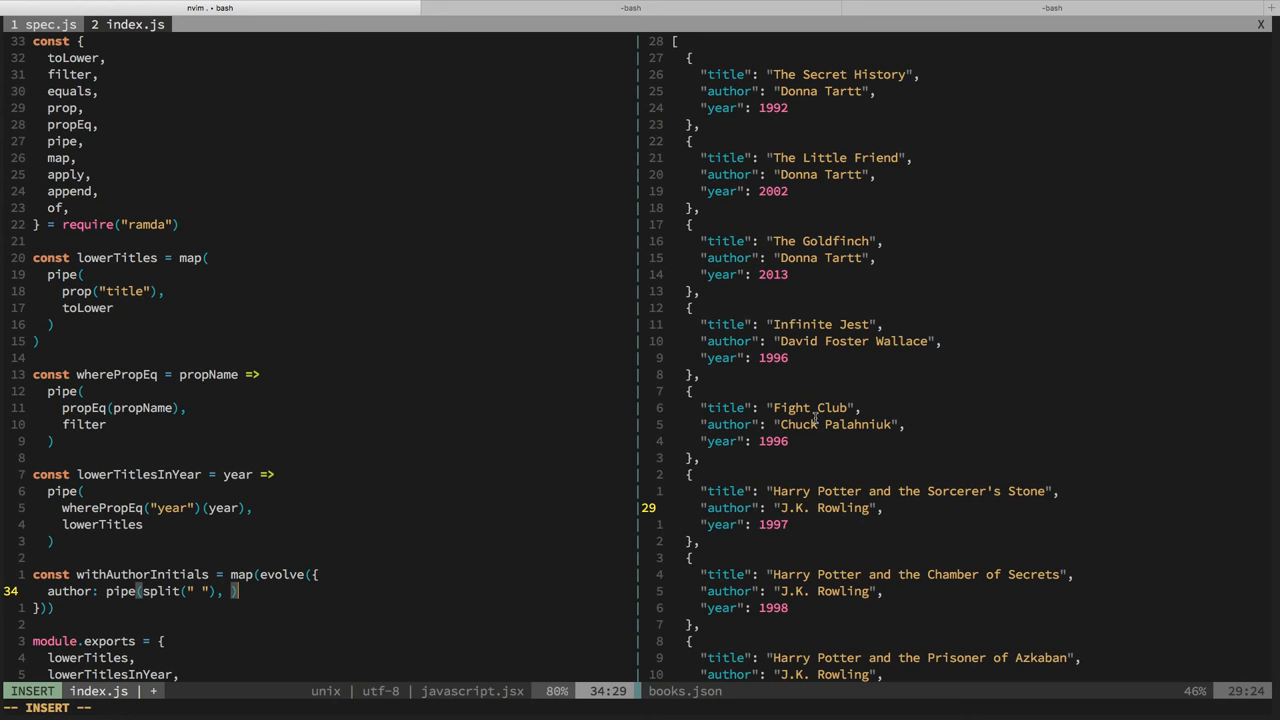
key(Escape)
text(  =>)
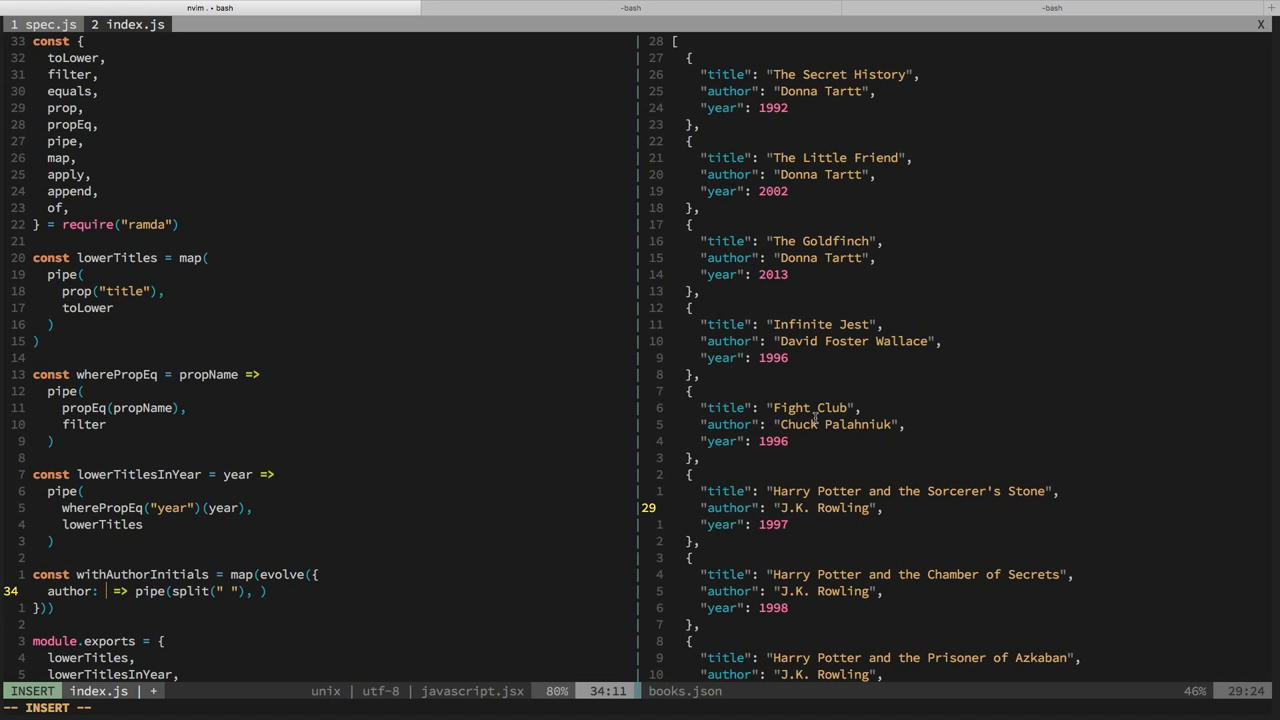
key(Escape)
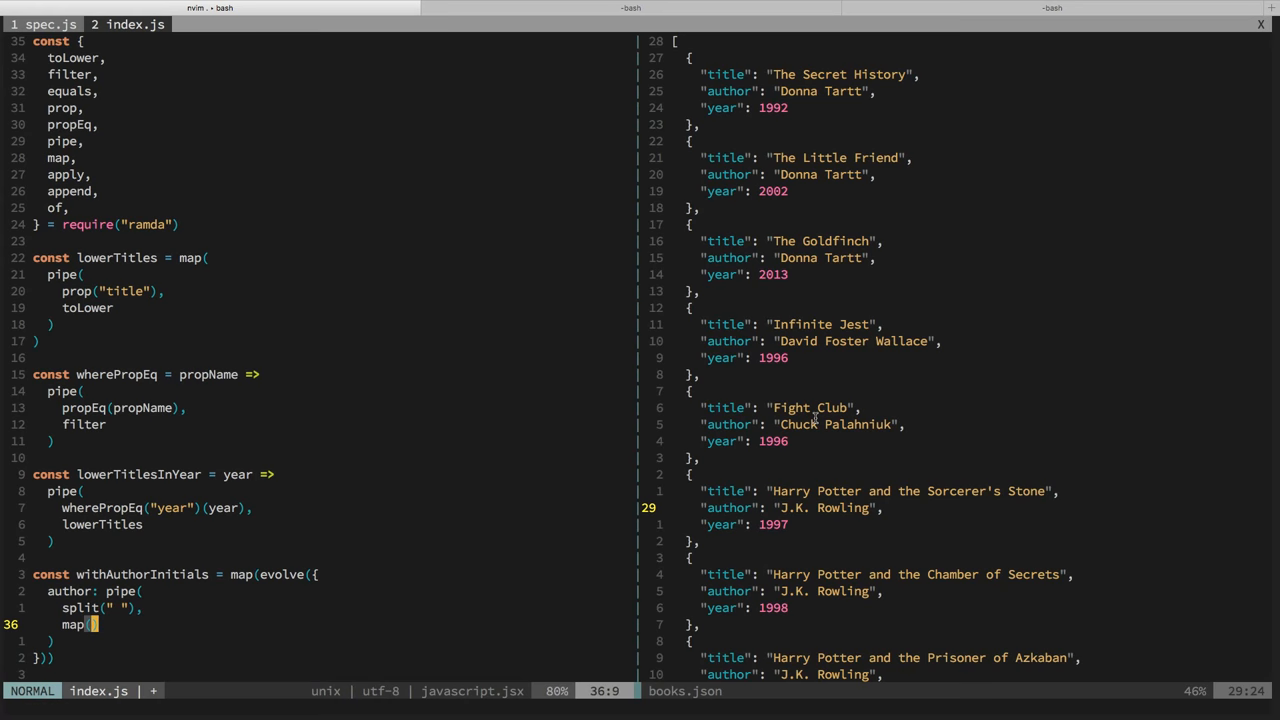
Step: Inside map(), add pipe(split(""), reject(char => ...)) using toUpper as the character test
key(i)
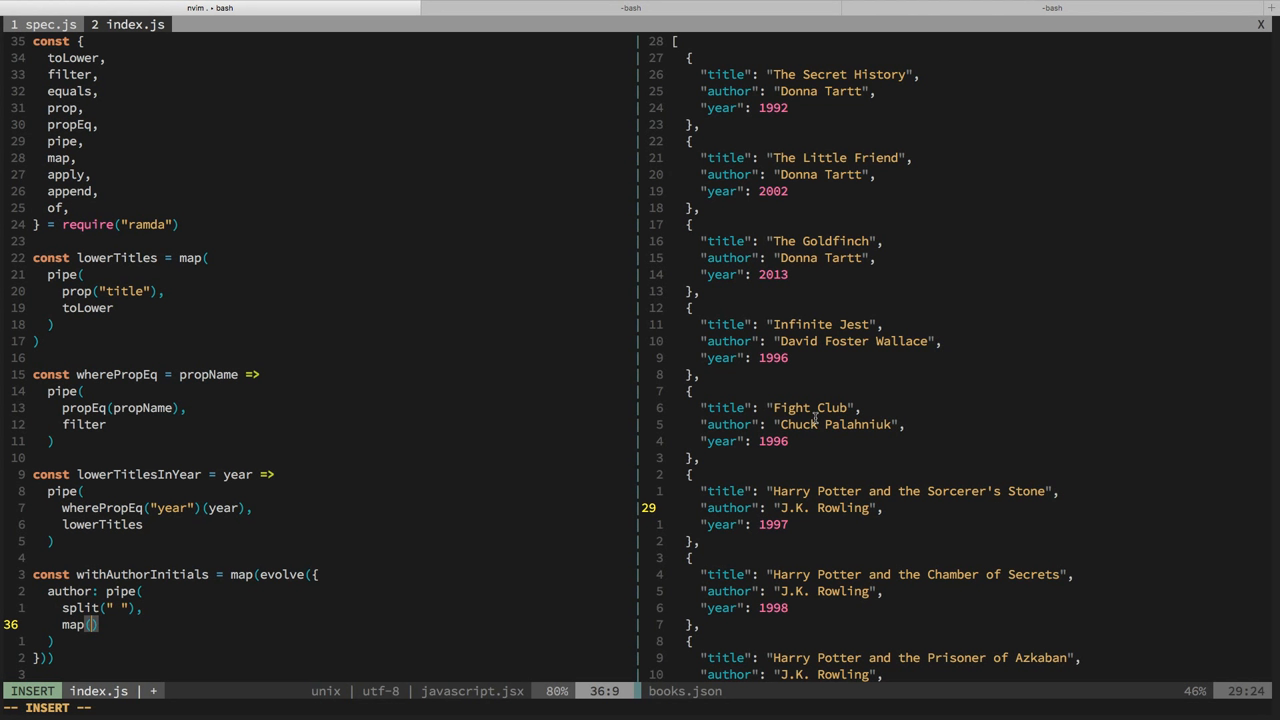
text(pipe()
text(reject()
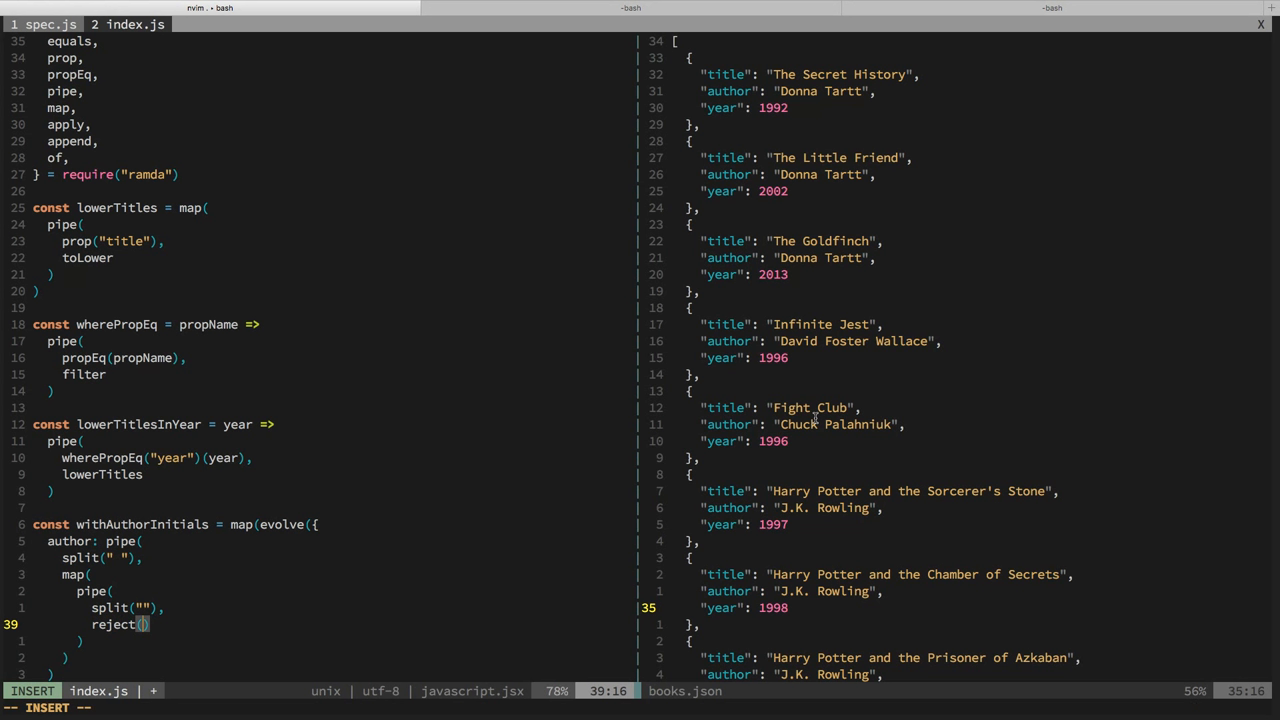
text(char =>)
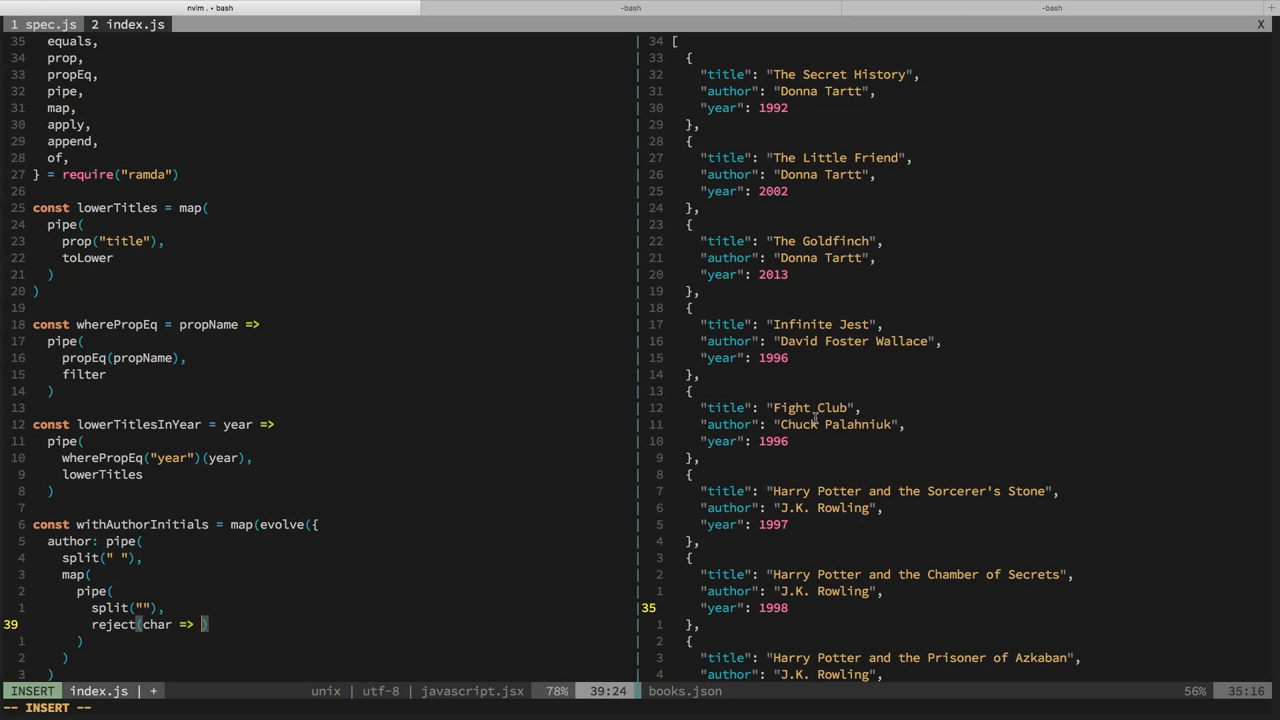
text(toUpper)
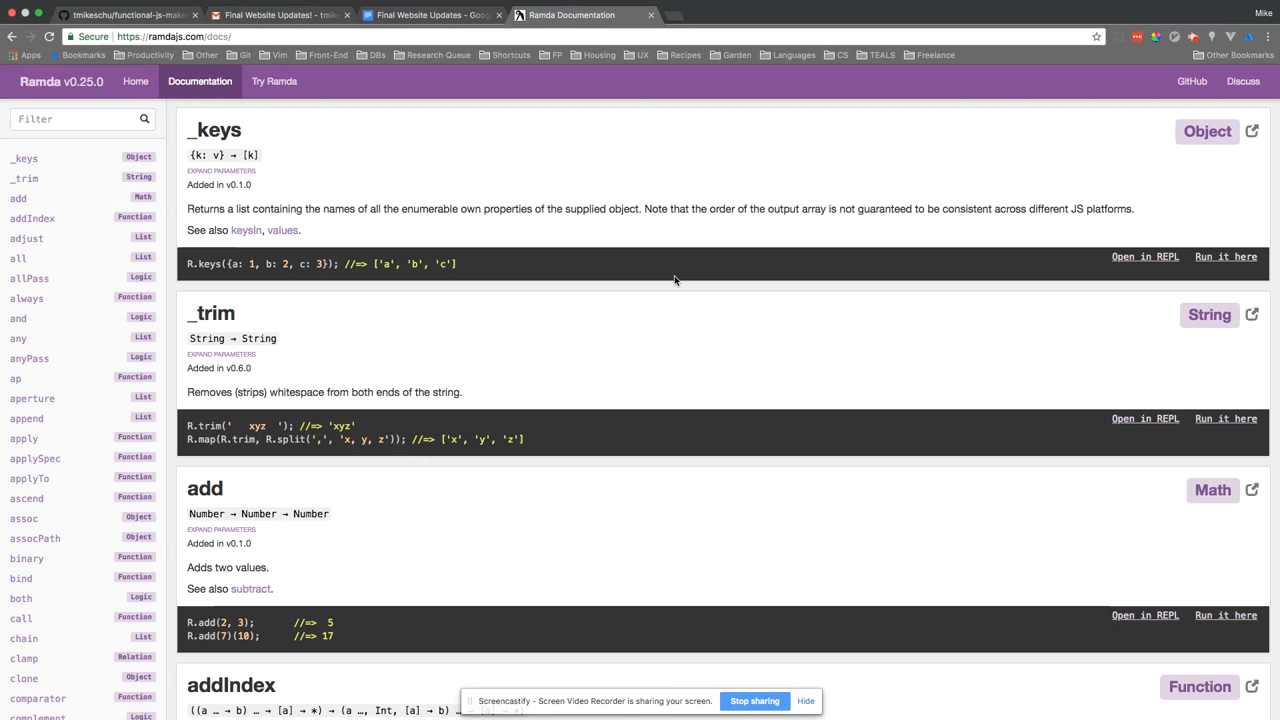
Step: Filter the Ramda docs sidebar by 'match' to show the match function entry
click(80, 119)
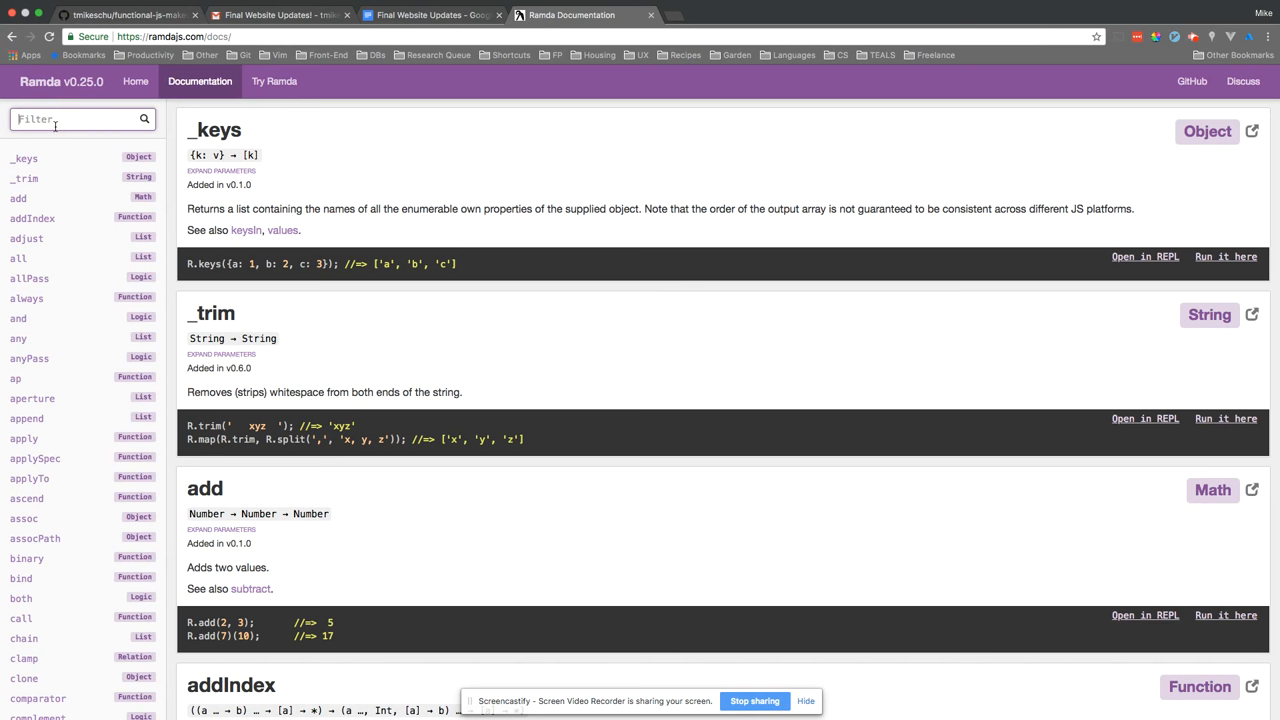
text(match)
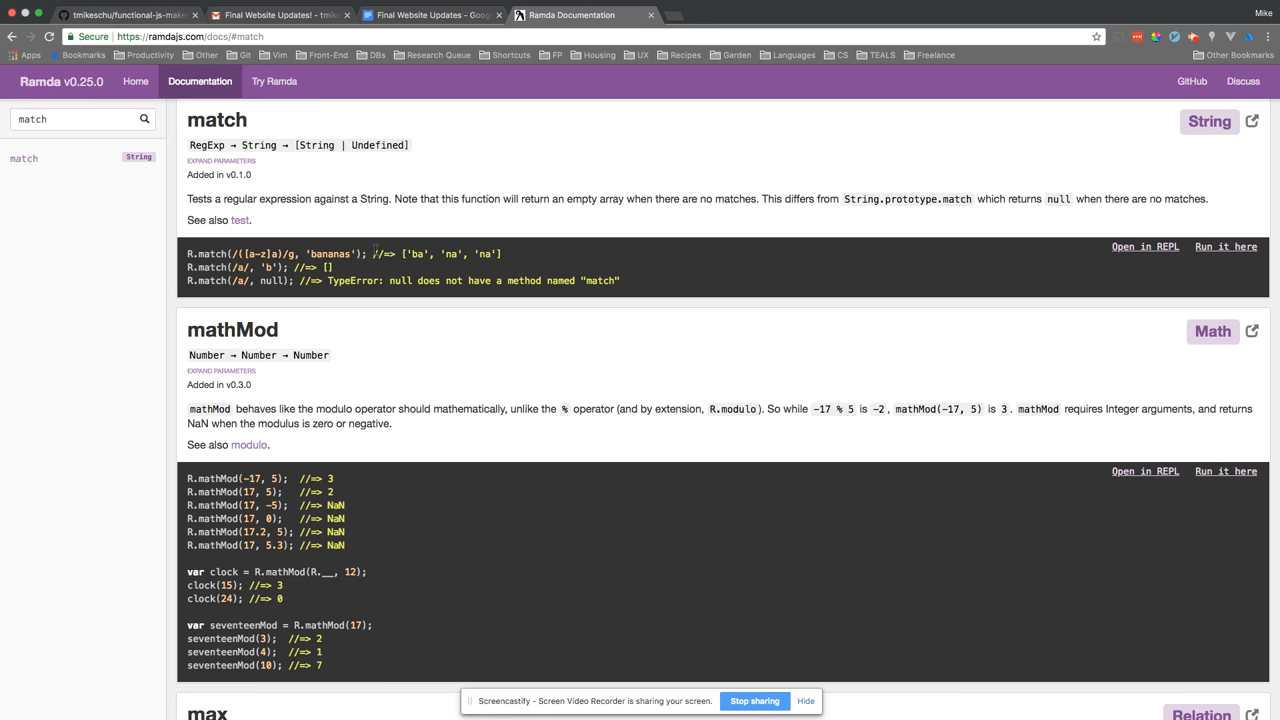
mouse_move(375, 253)
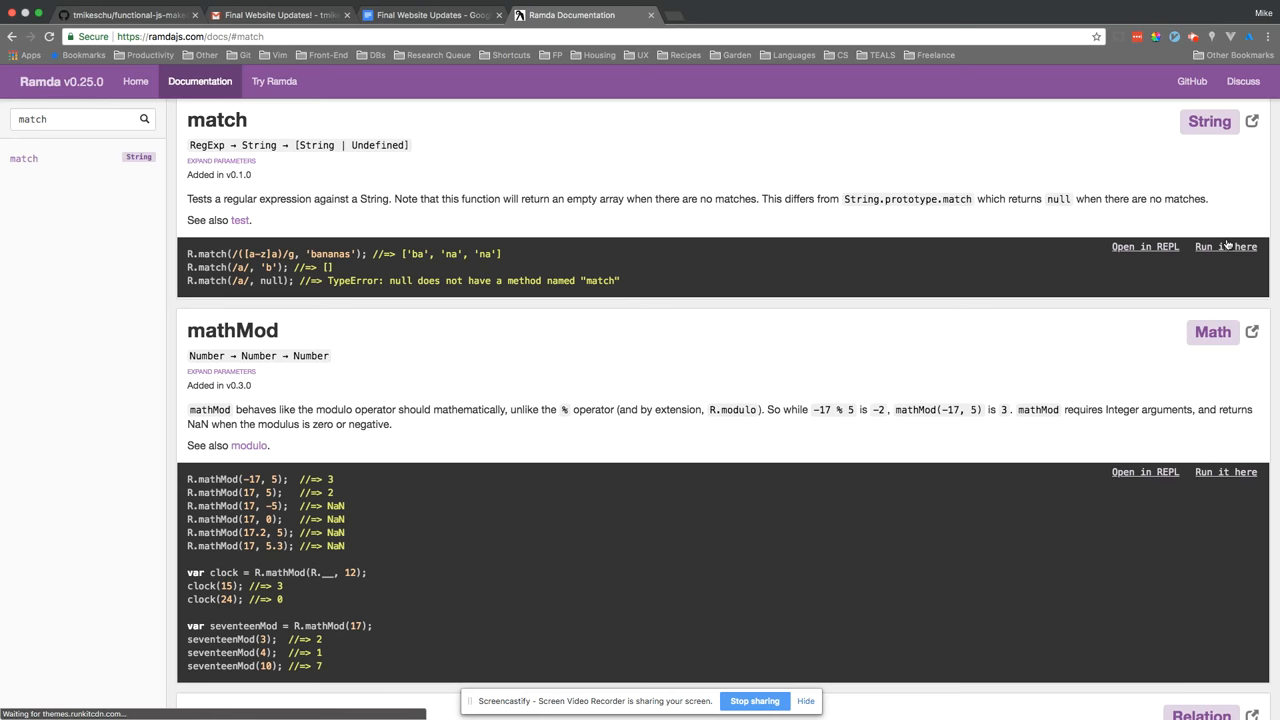
Step: Run R.match(/[A-Z]/, "J.K.") in the match example's live editor to test capital matching
click(1225, 246)
text(R.match(/([A-Z)
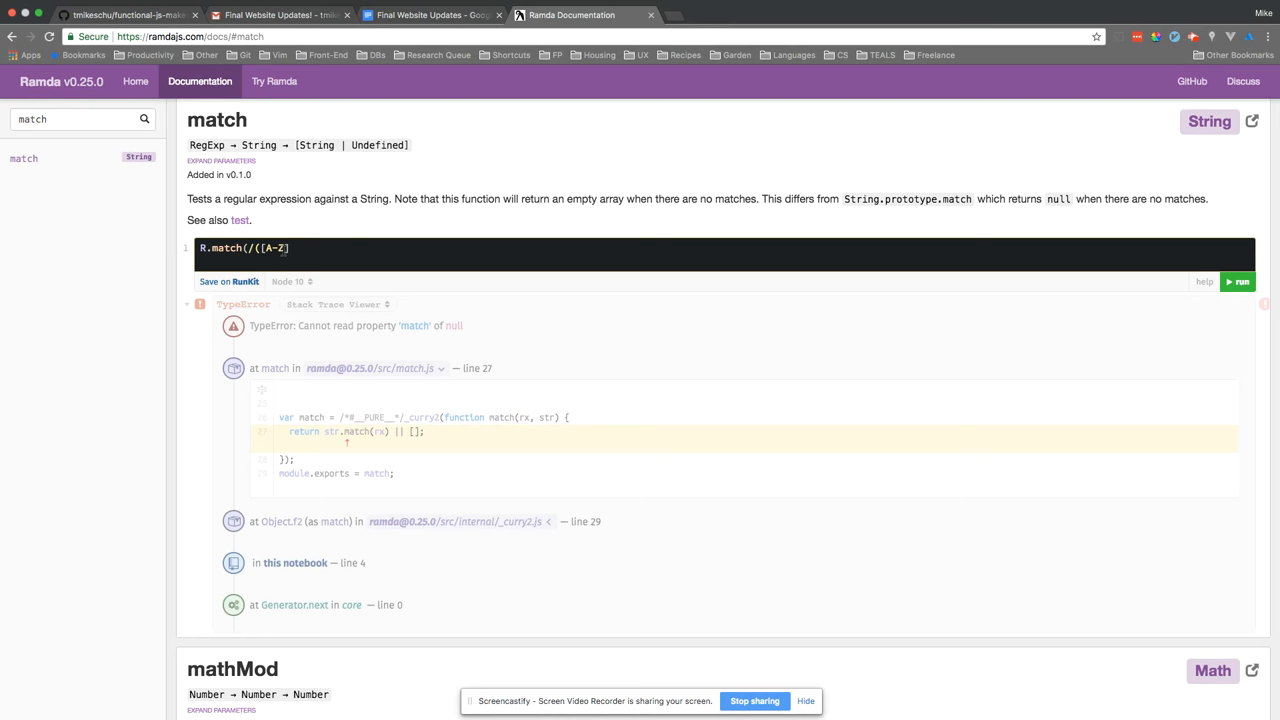
text(/,)
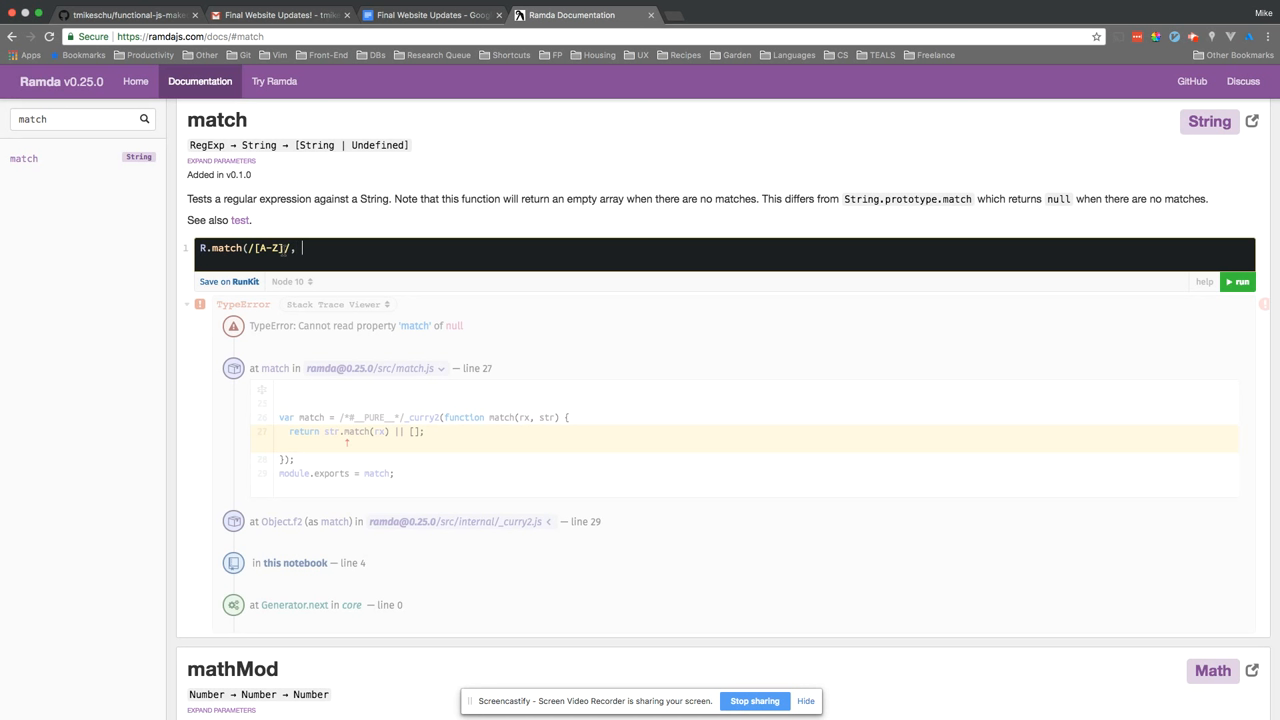
text("J.K.")
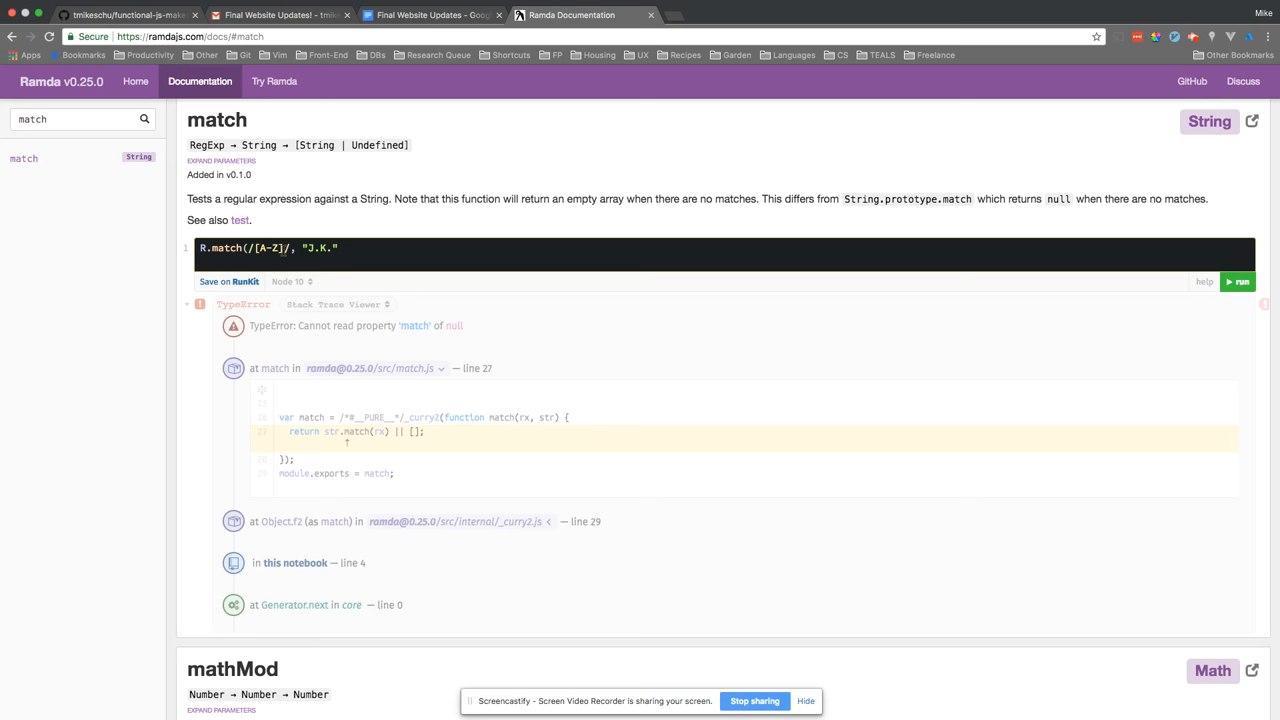
click(1239, 281)
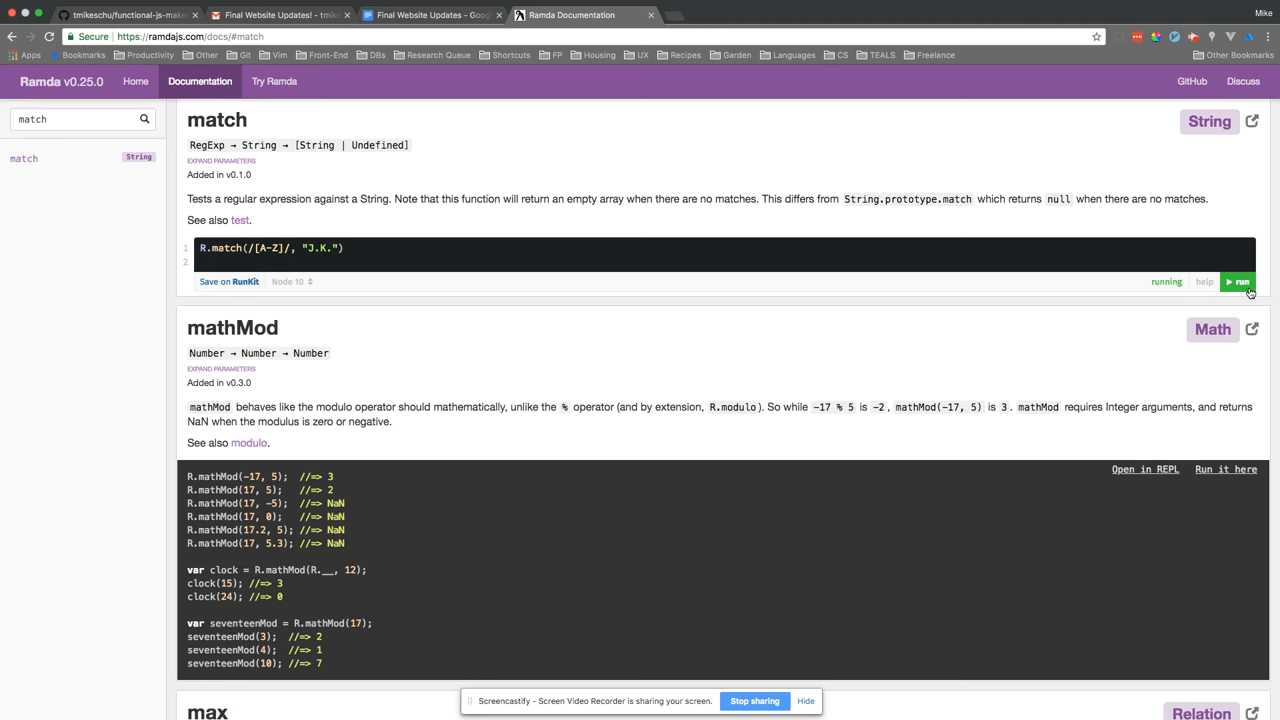
click(1240, 281)
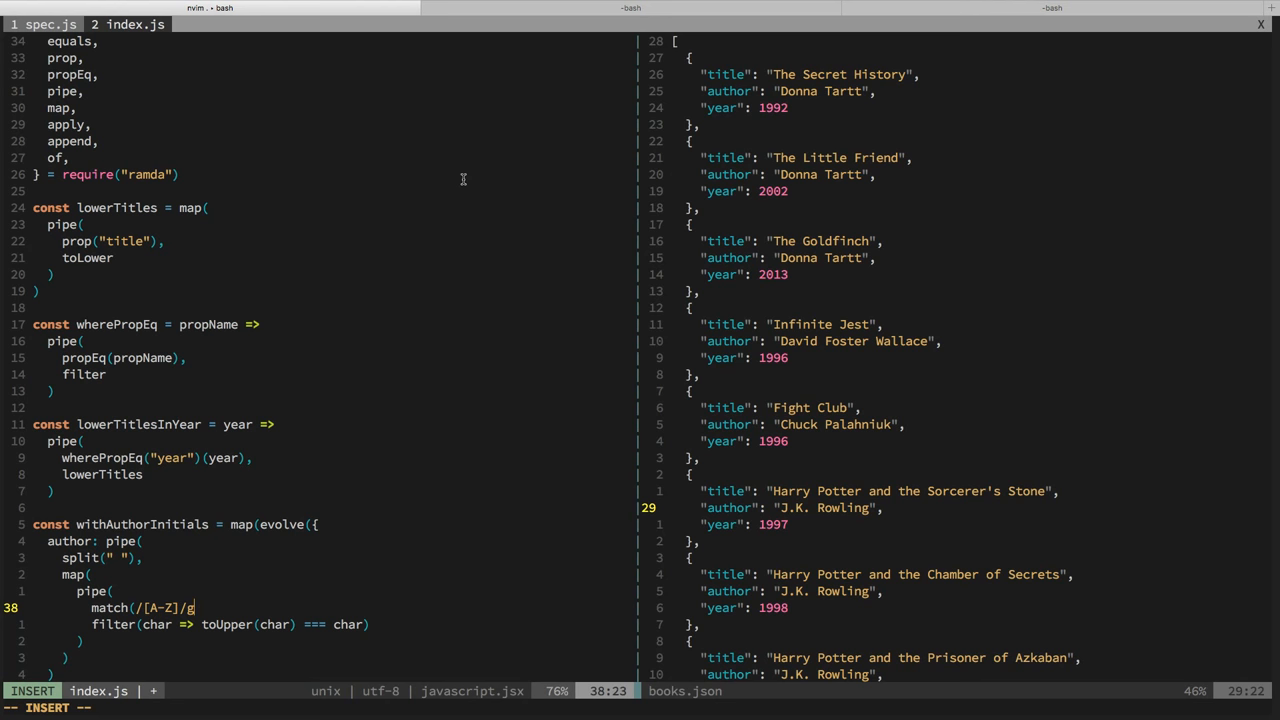
Step: Finish the match(/[A-Z]/g) edit in the inner author pipe and leave insert mode
key(Escape)
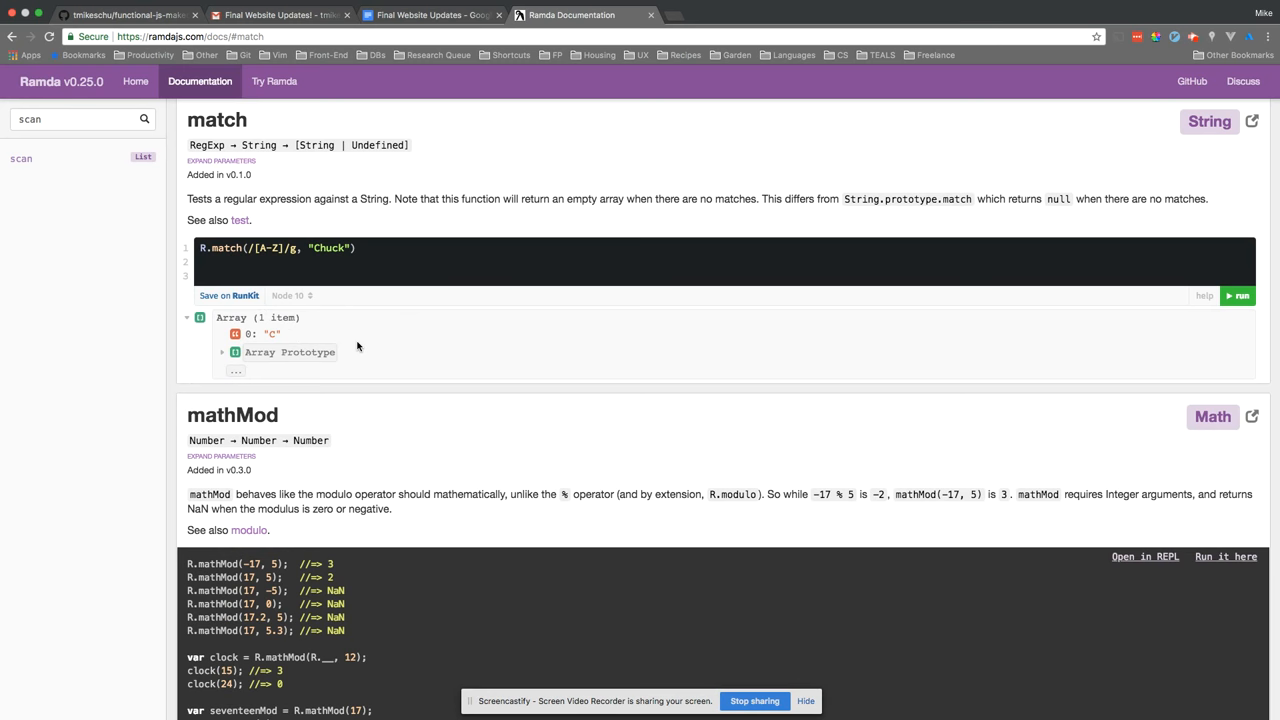
Step: Append .join("") to the REPL match call to combine the matched capitals
text(.join(""))
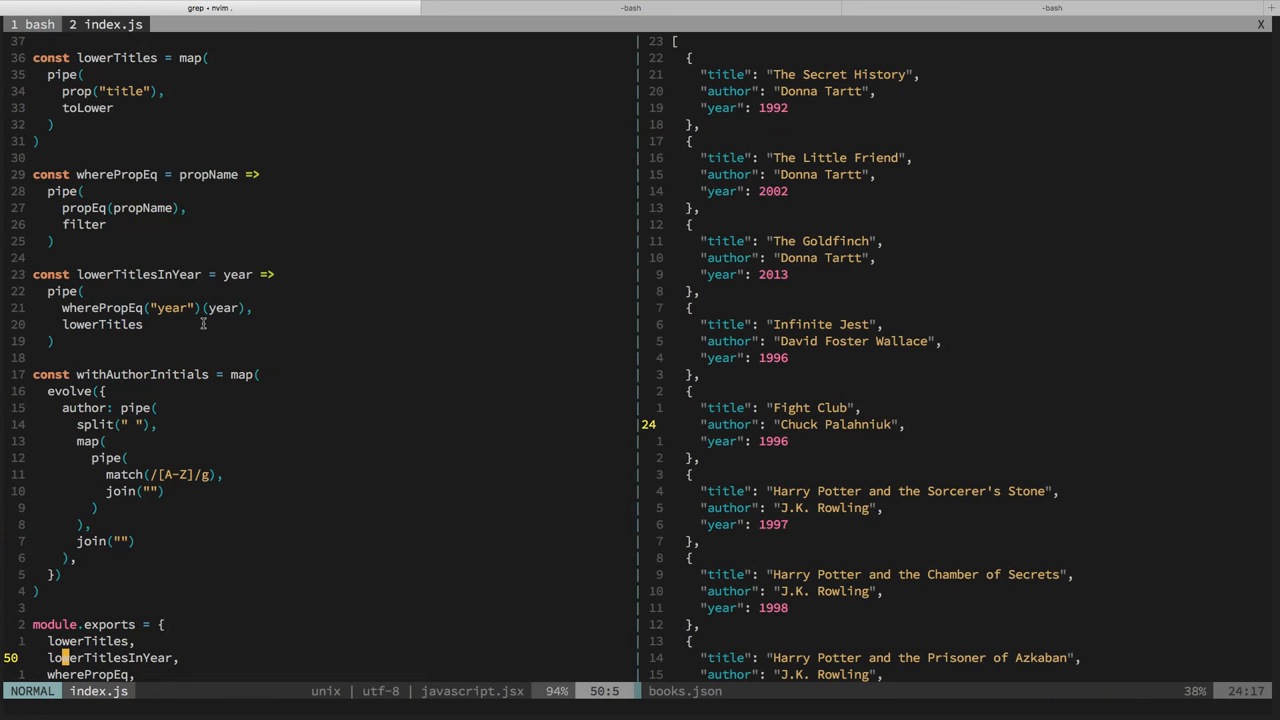
Step: Jump to the top of the file after adding the join("") calls to the author pipe
key(gg)
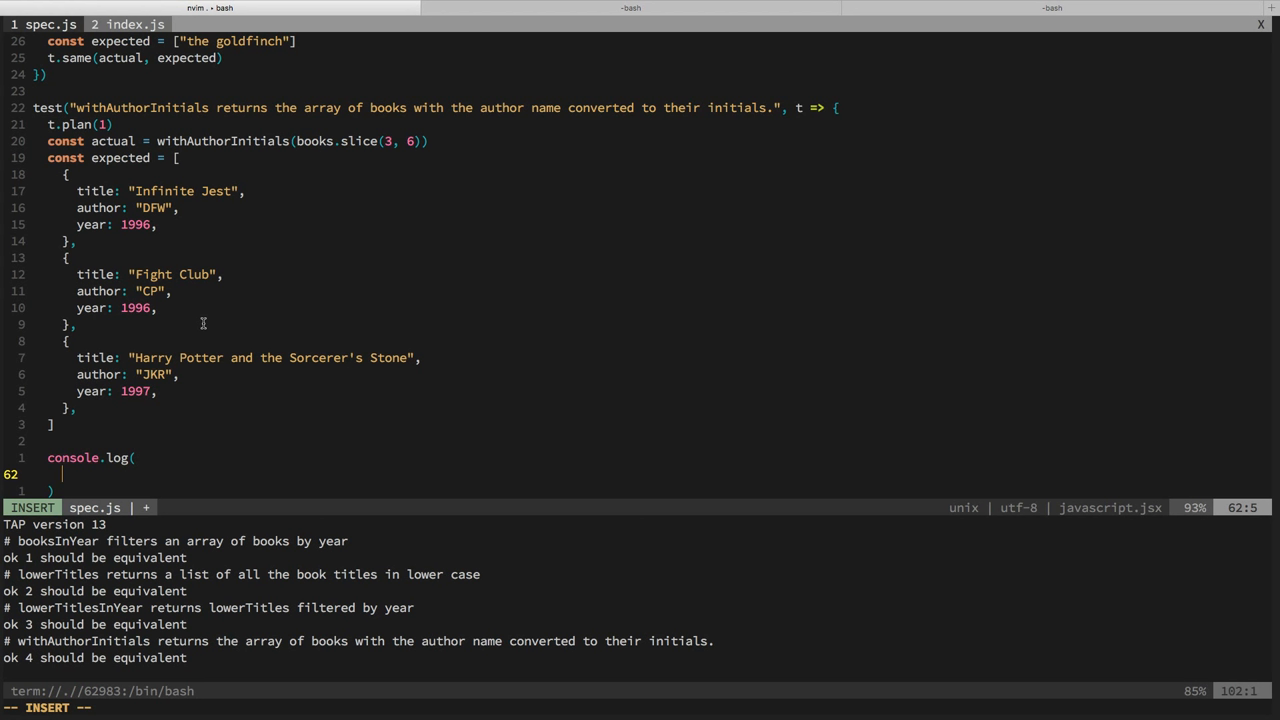
Step: Log withAuthorInitials(books).map(({ author }) => author) in spec.js to print each author's initials
text(withAuthorInitials(book)
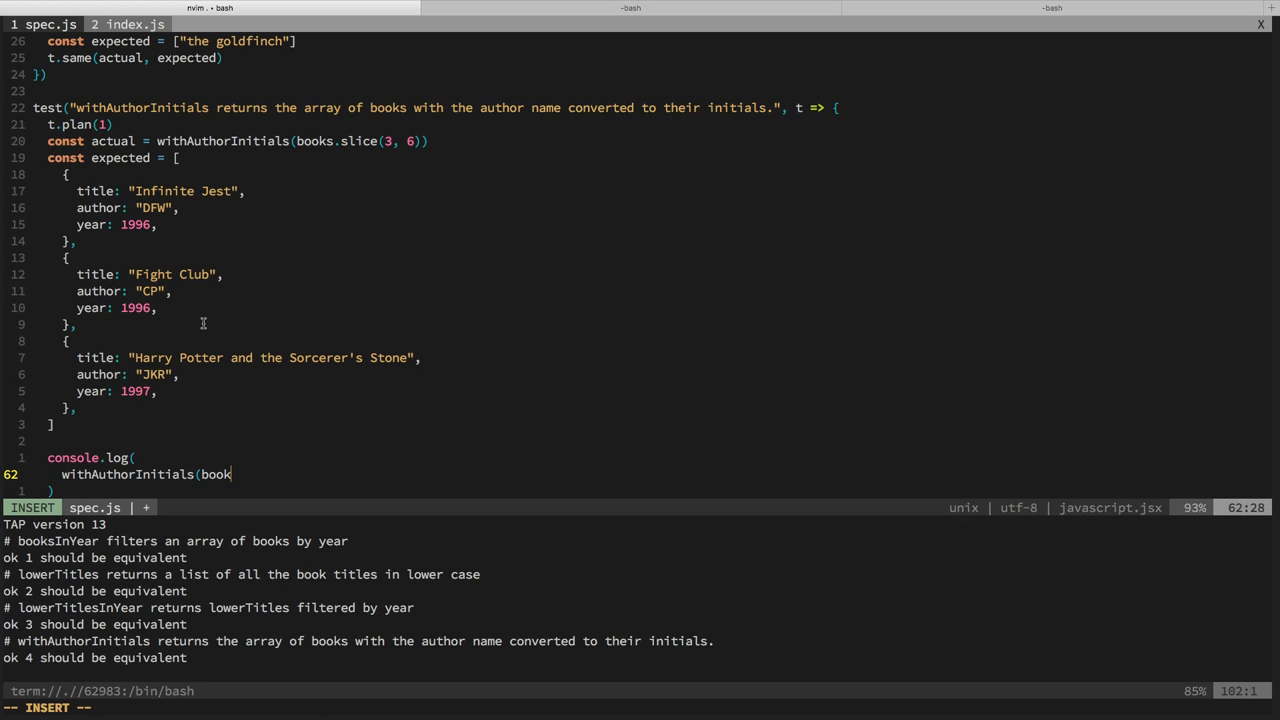
text(s).map()
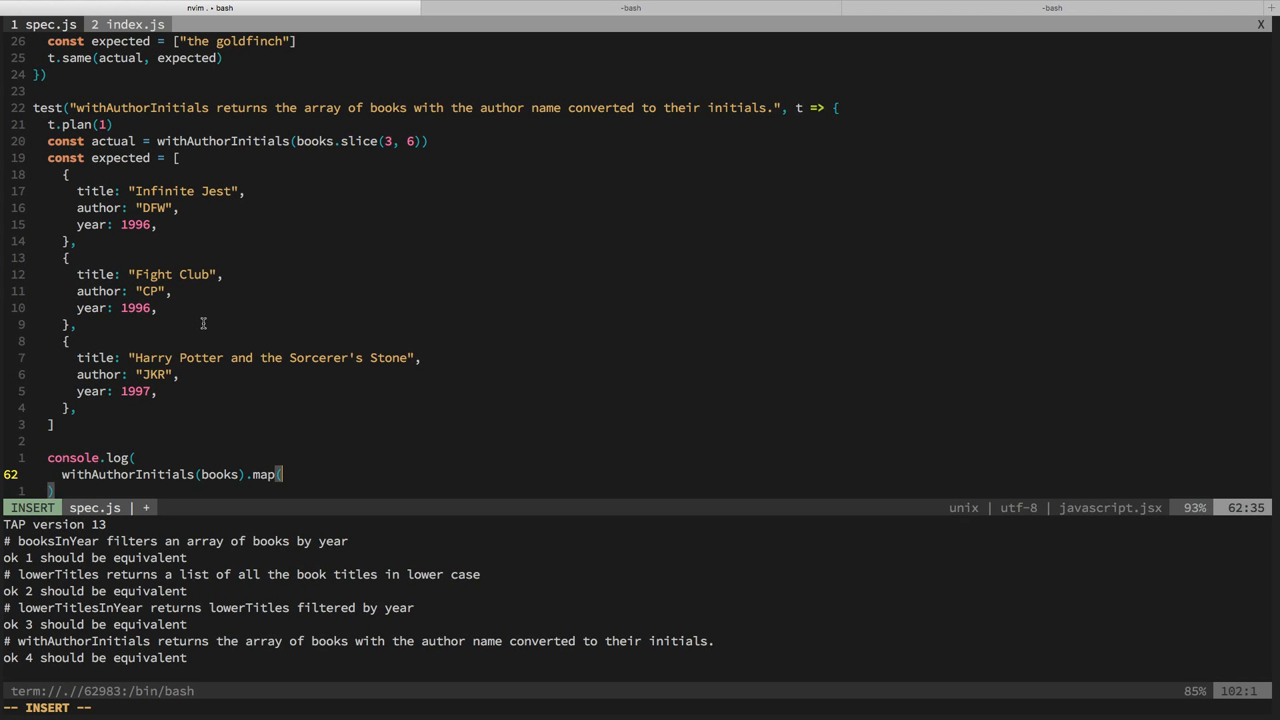
text(x => x.)
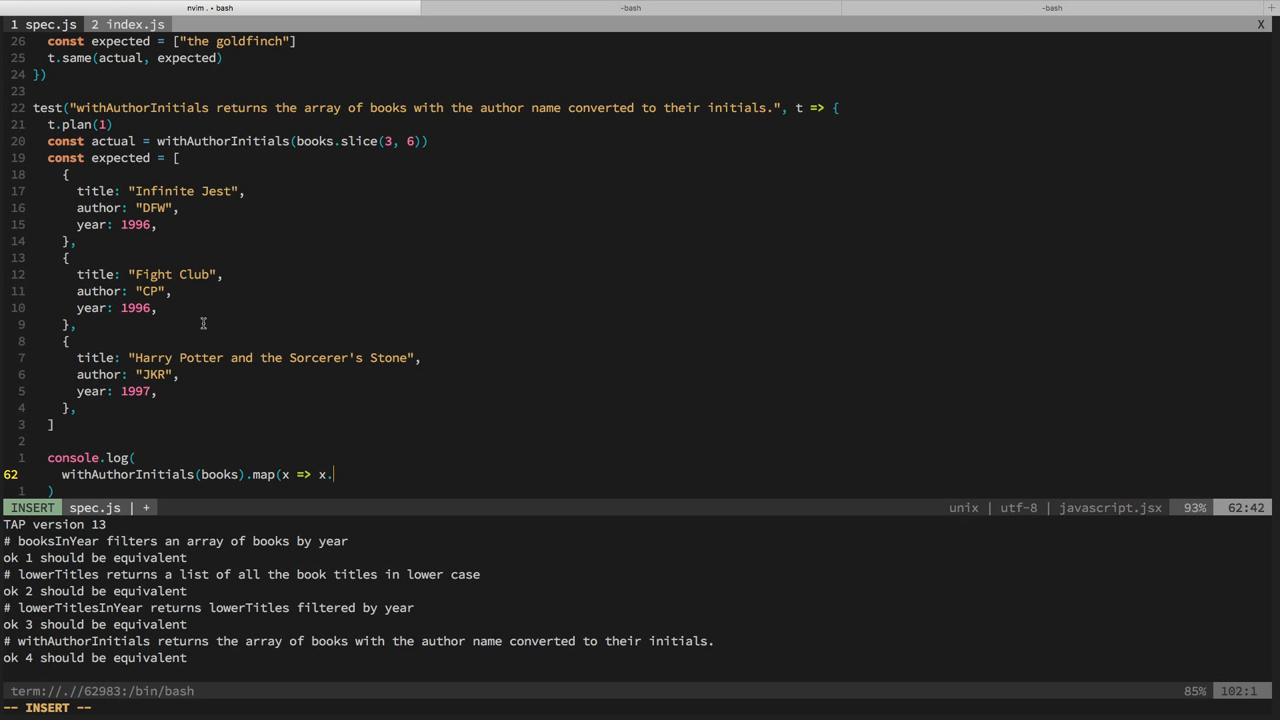
text({ author } =>)
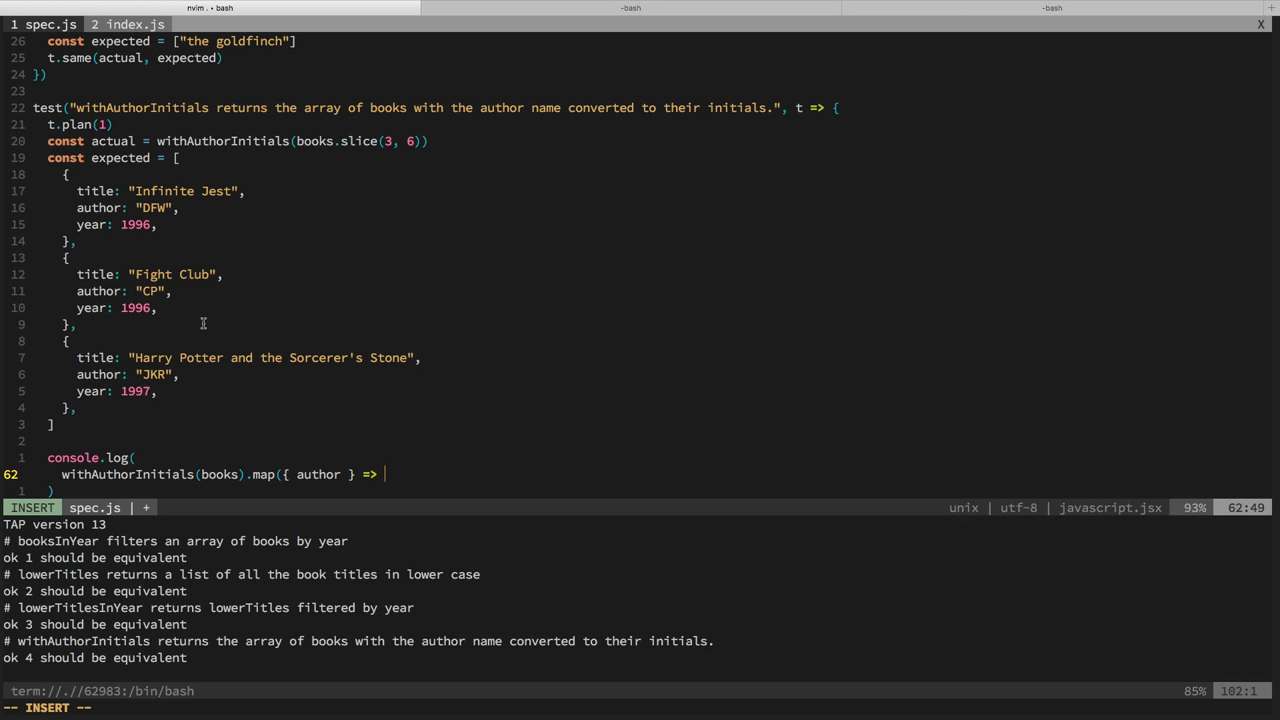
text(author)
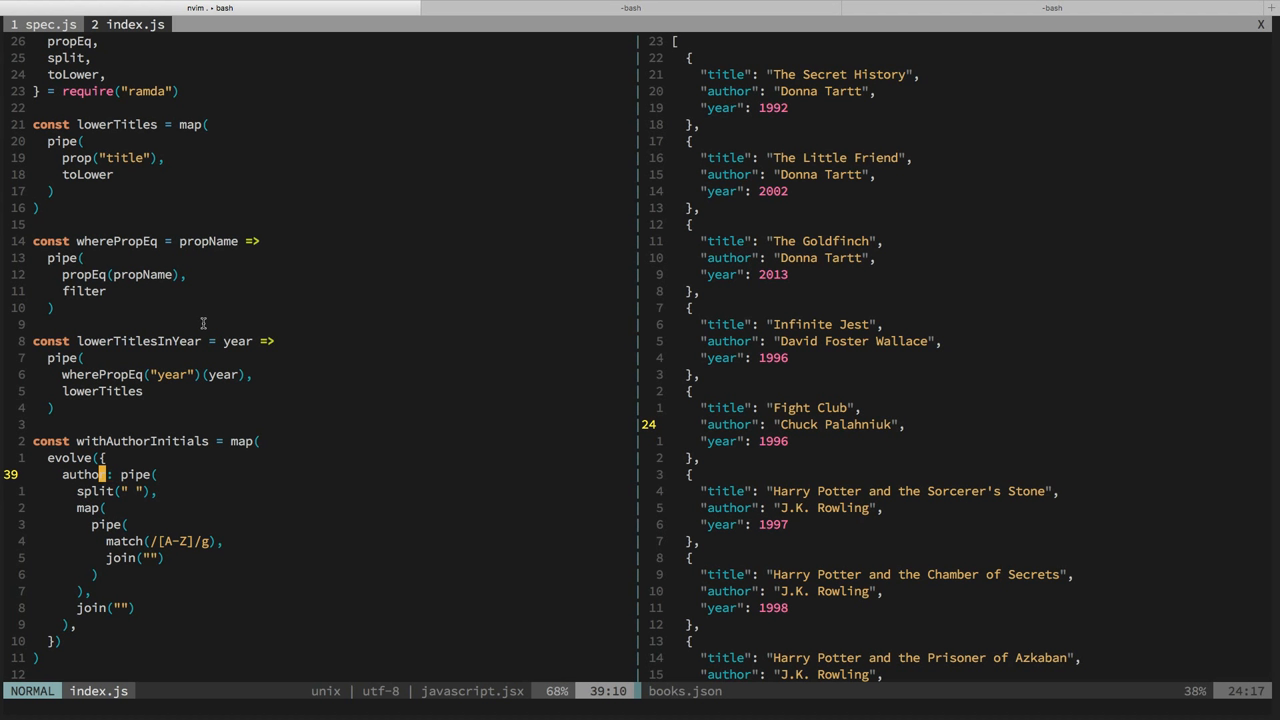
Step: Replace the map-and-join over name parts with reduce(pipe(...), "") in withAuthorInitials
text(reduce()
text("",)
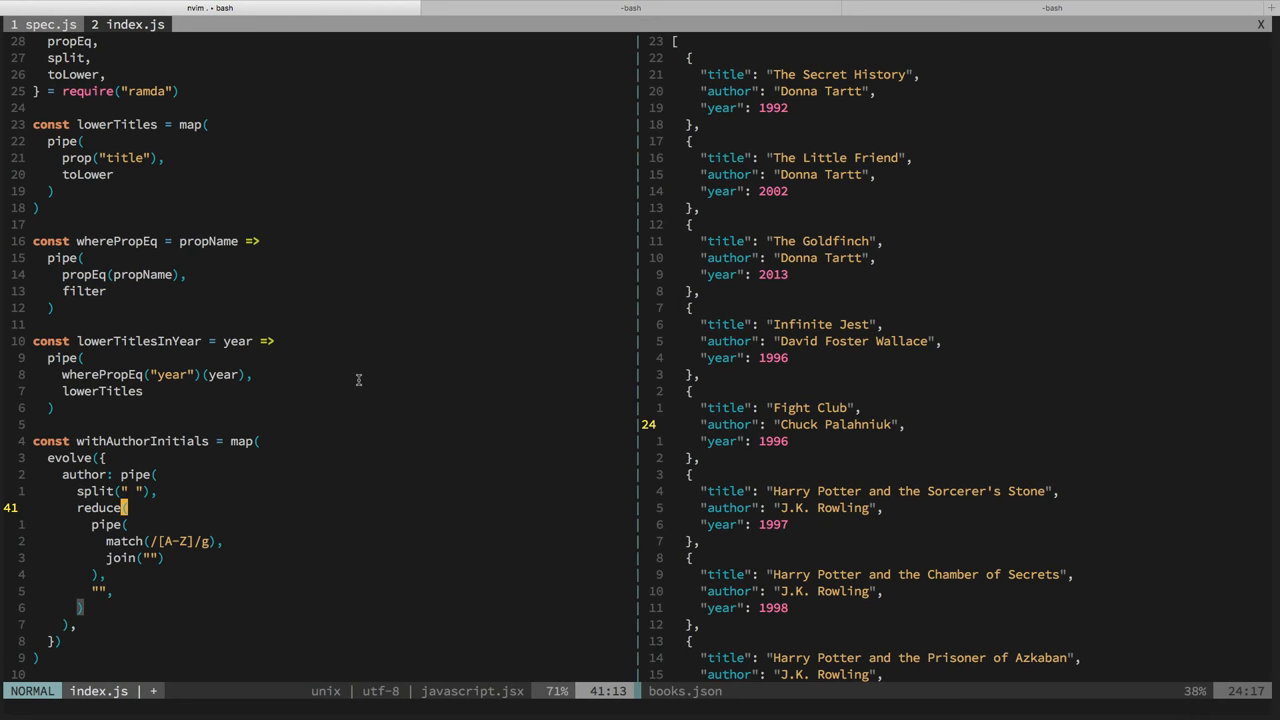
Step: Write the reduce callback (acc, el) => pipe(match(/[A-Z]/g), join(""), concat(acc))(el)
key(o)
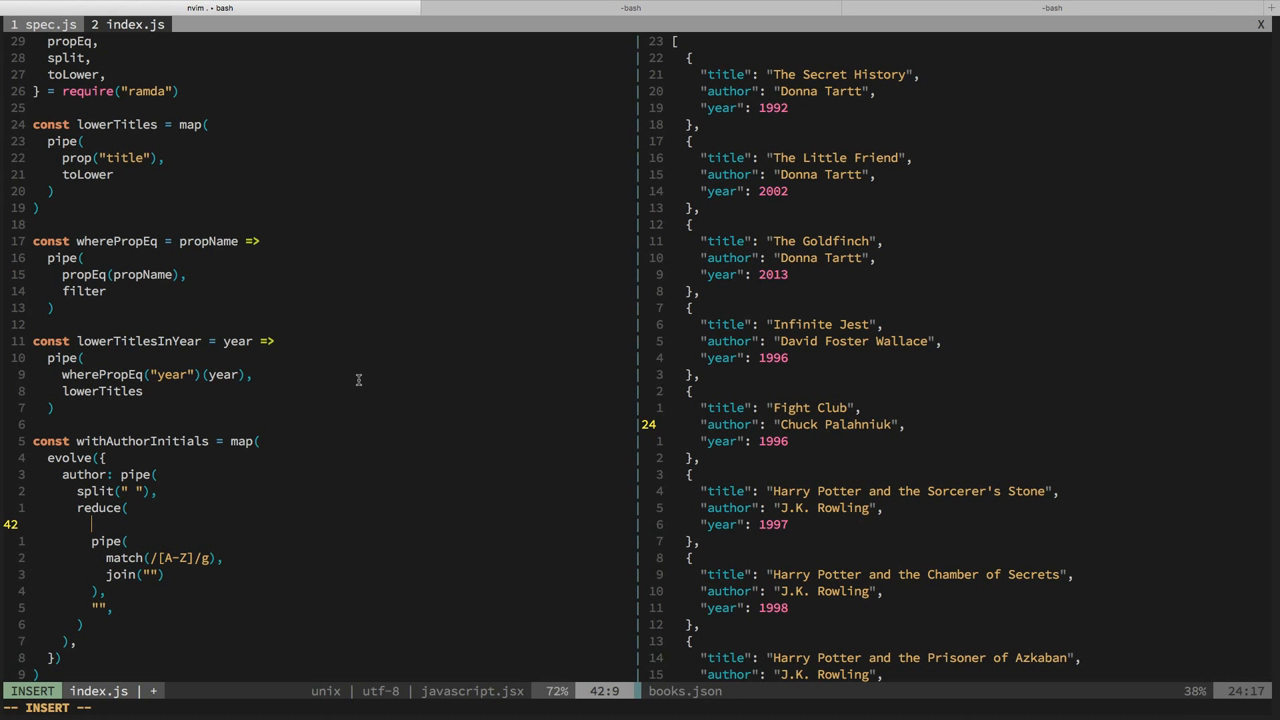
text((acc, el) =>)
text(concat(acc))
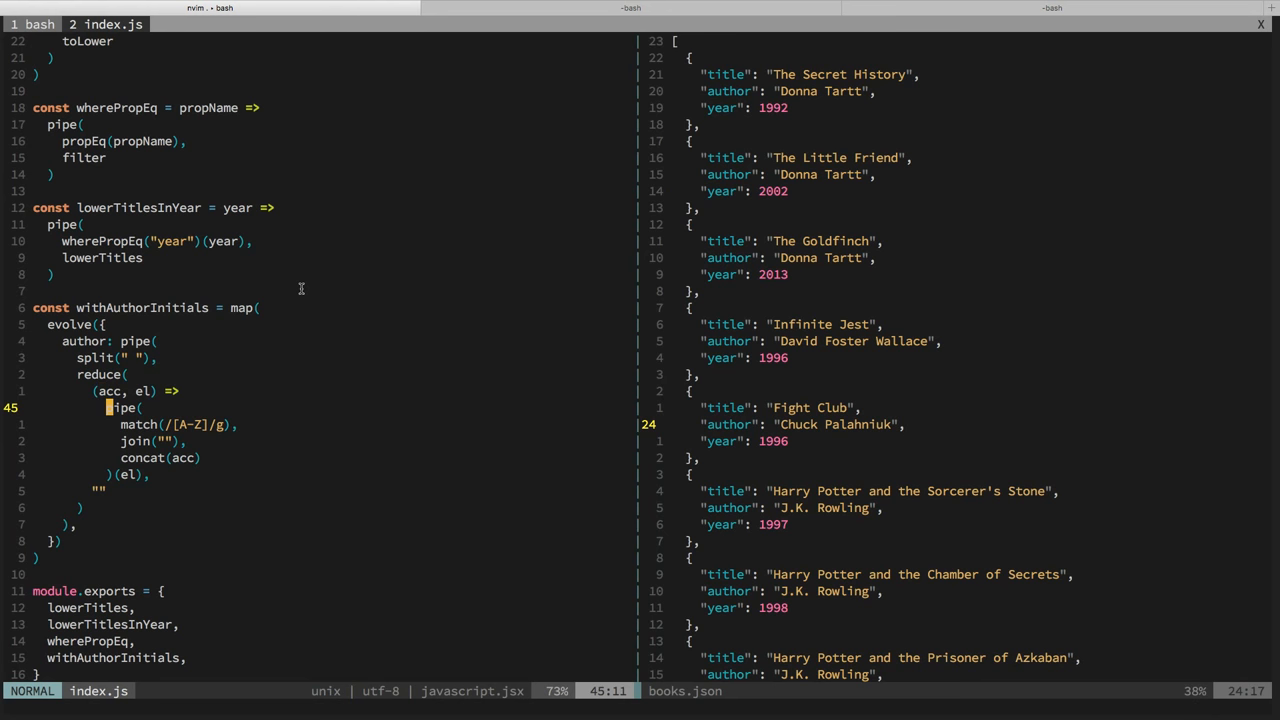
Step: Add concat and reduce to the require("ramda") destructuring at the top of index.js
key(j)
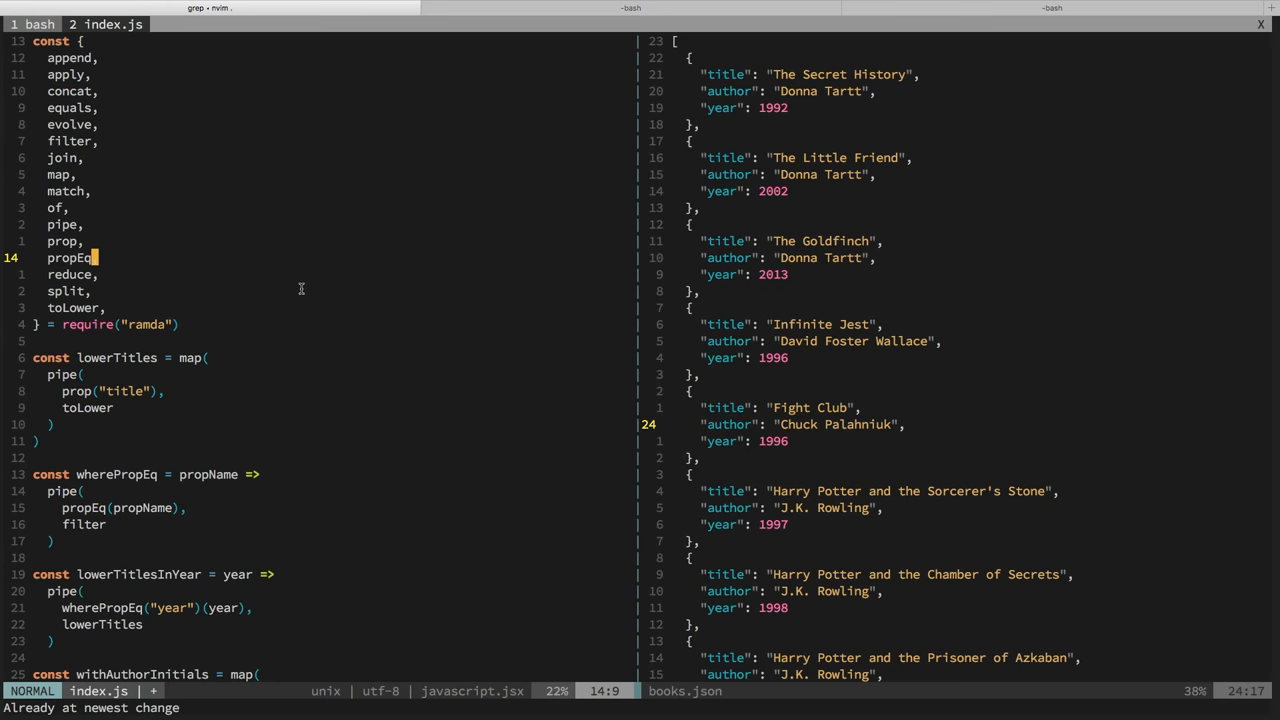
scroll(down, 3)
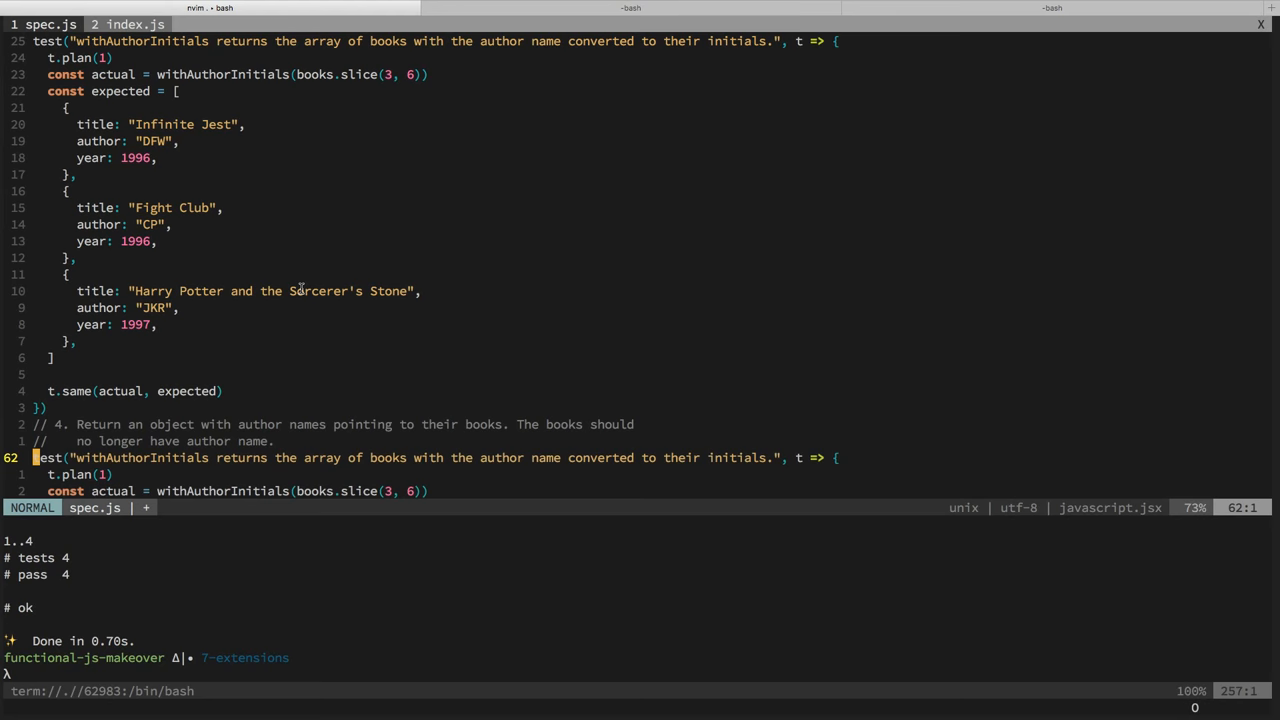
Step: Add a groupByAuthor test title in spec.js calling groupByAuthor on a books slice
text(groupByAuthor returns an object of author names point", t => {)
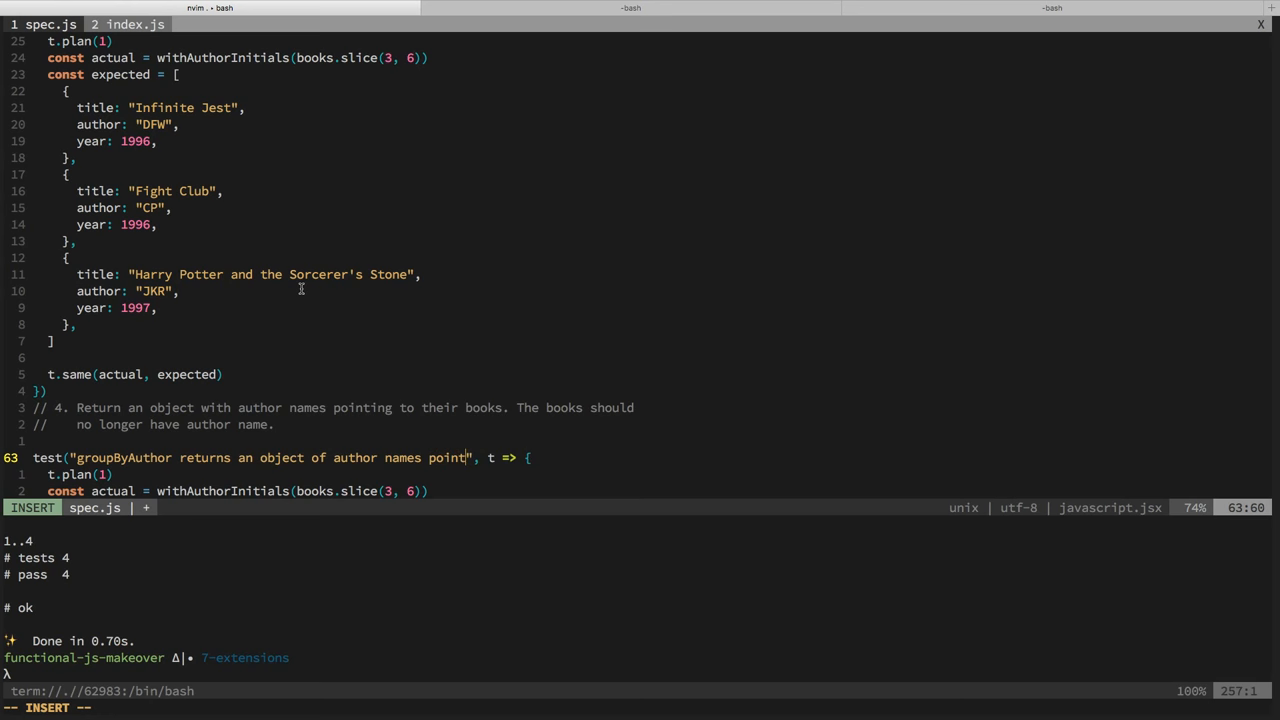
key(Escape)
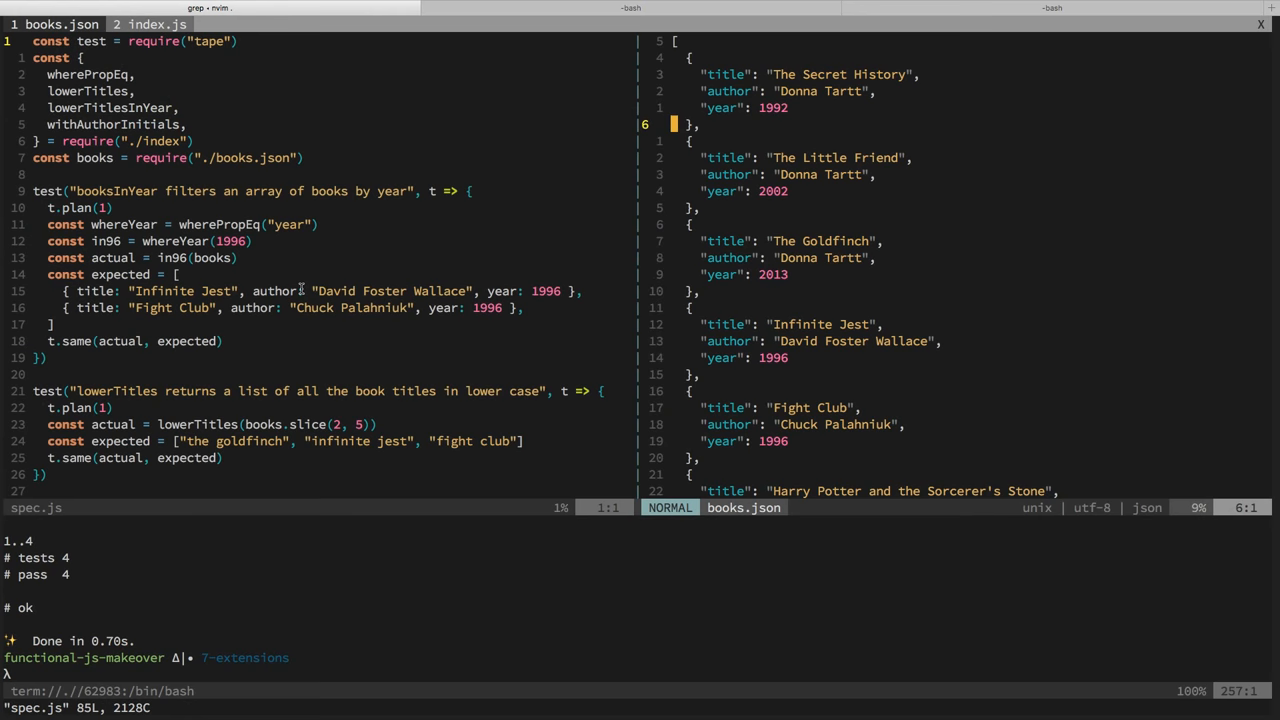
Step: Select several book entries from books.json for the expected array
scroll(down, 3)
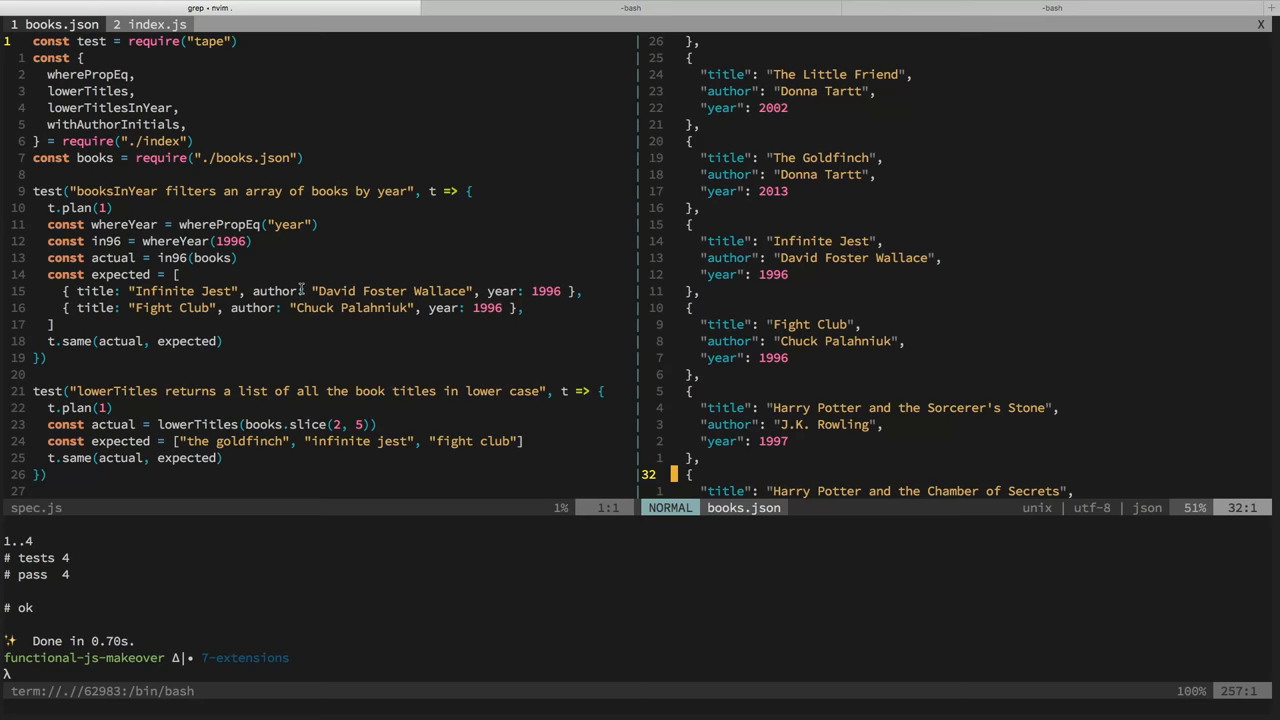
key(V)
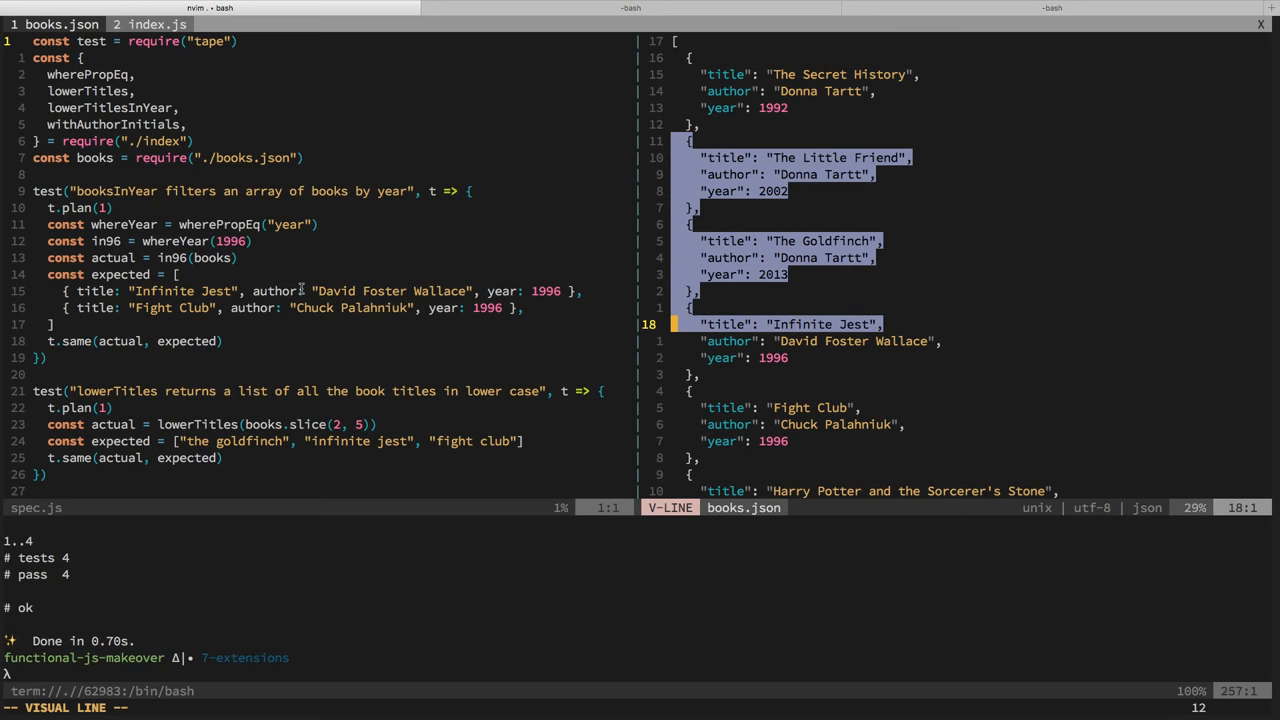
key(Escape)
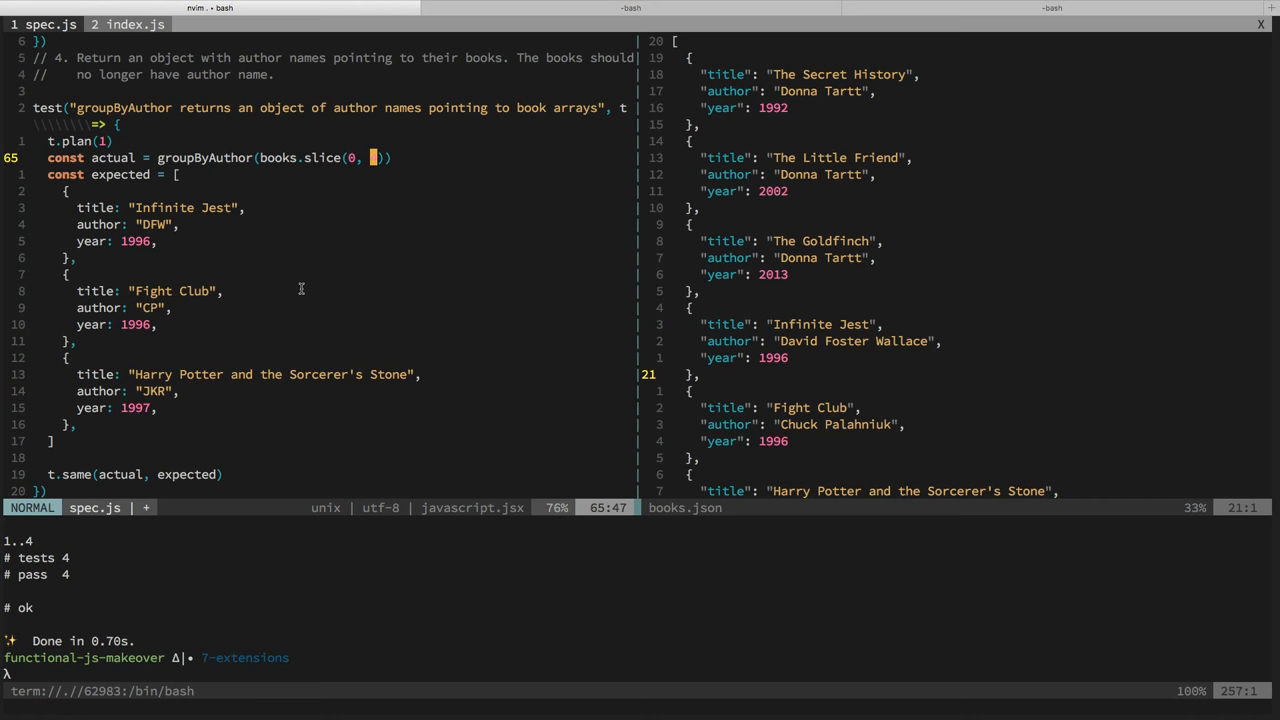
Step: Slice books 0 to 4 and make expected an object with a "Donna Tartt": [] key
text(4)
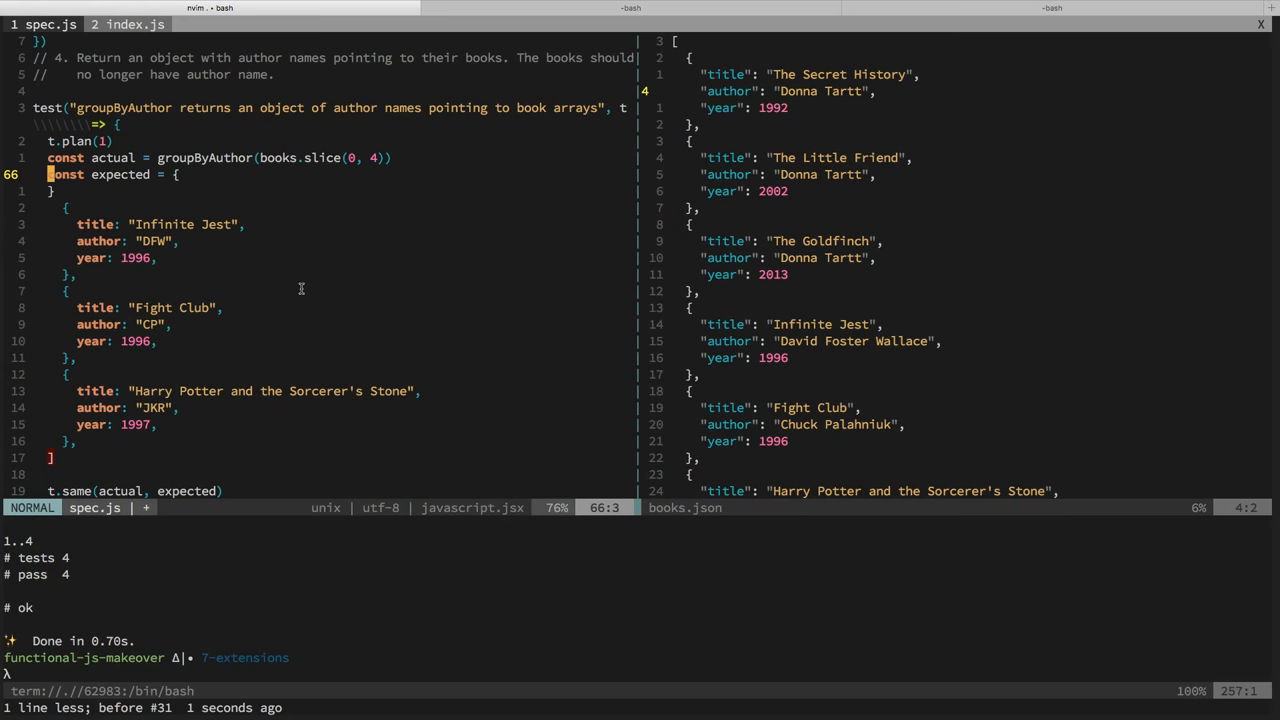
text("Donna Tartt": [])
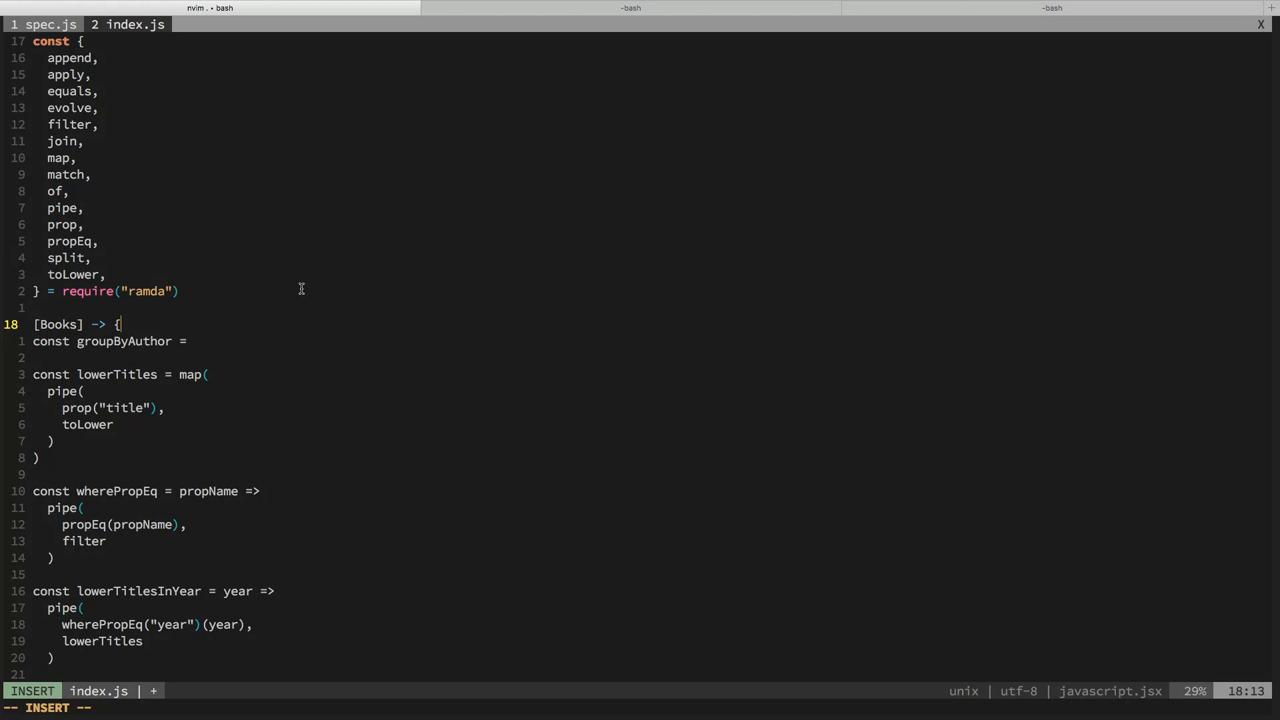
Step: Write the reducer as (acc, el) => merge(acc, ...) and import merge from ramda
text(String: [)
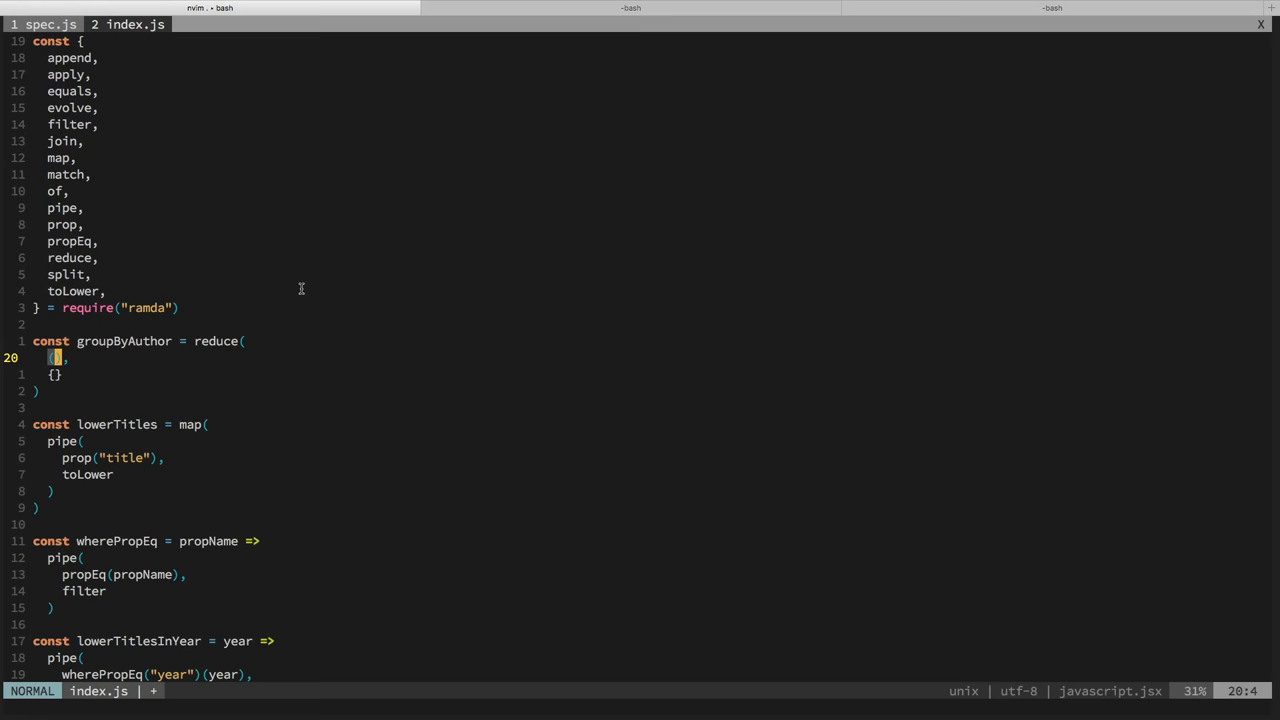
text((acc, el) =>)
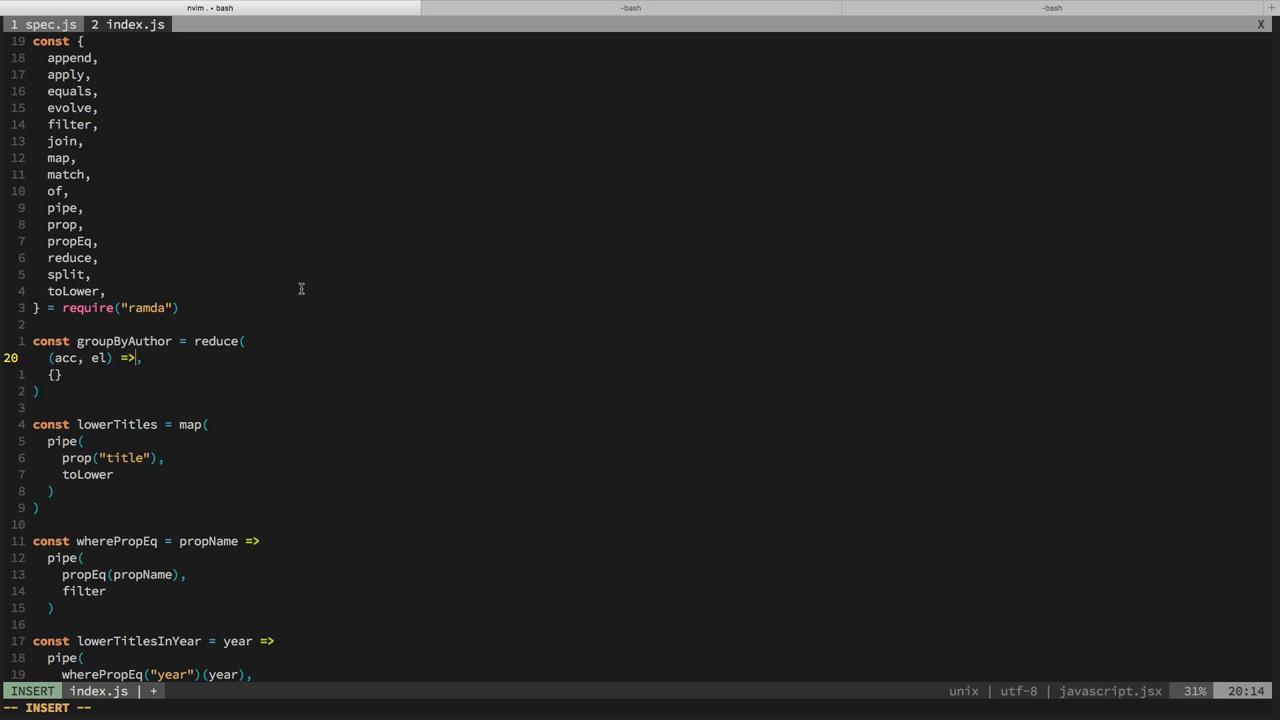
text(merge(ac)
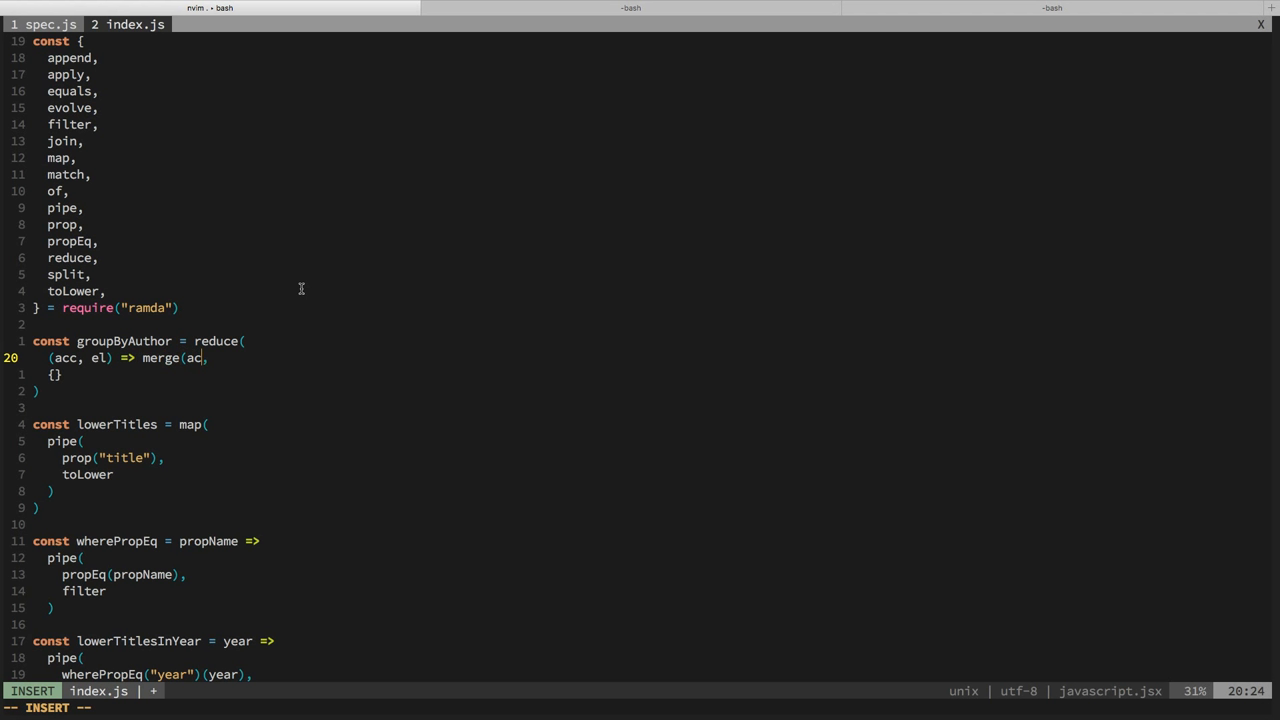
text(,)
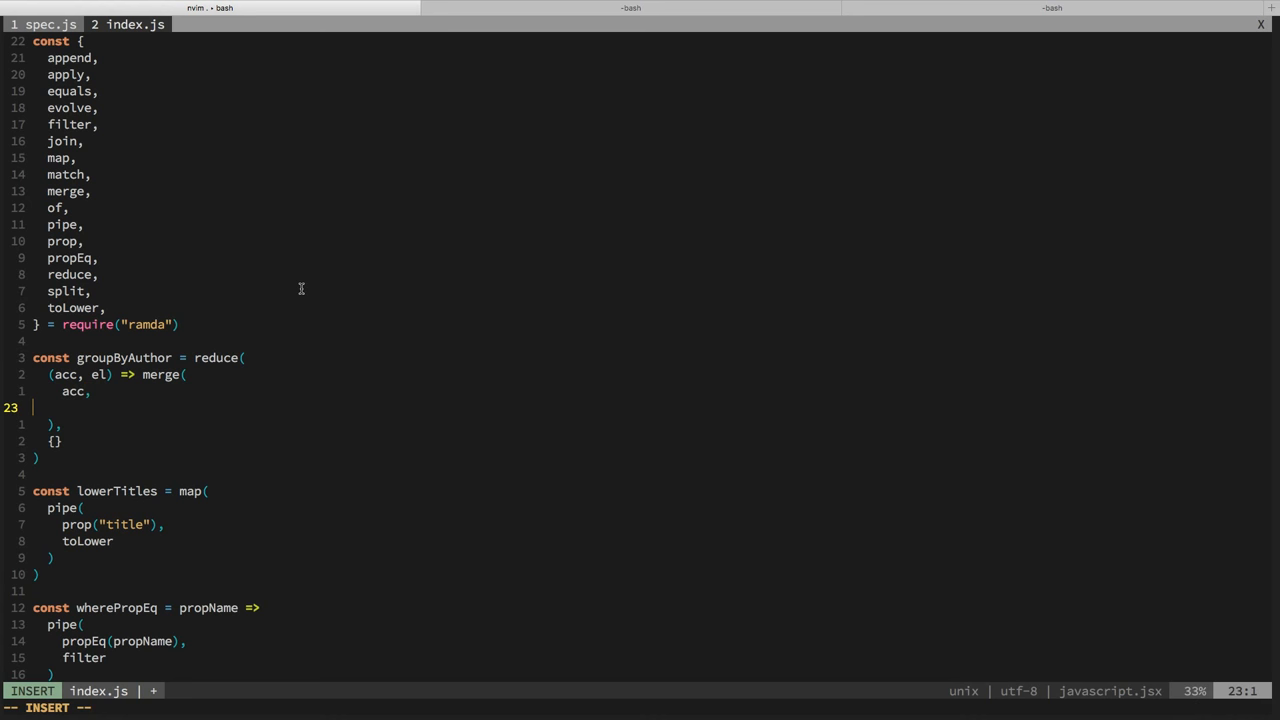
Step: Destructure (acc, { author, ...el }) and merge { [author]: (acc[author] || []) }
key(Escape)
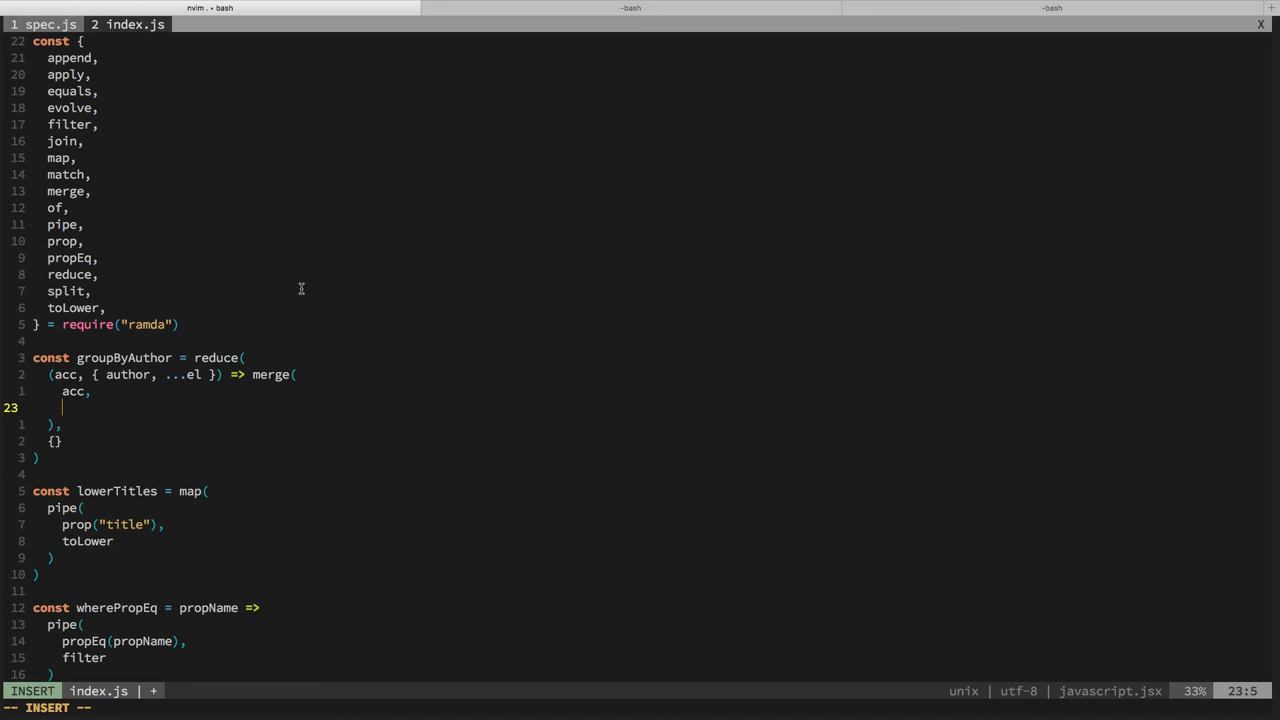
text({)
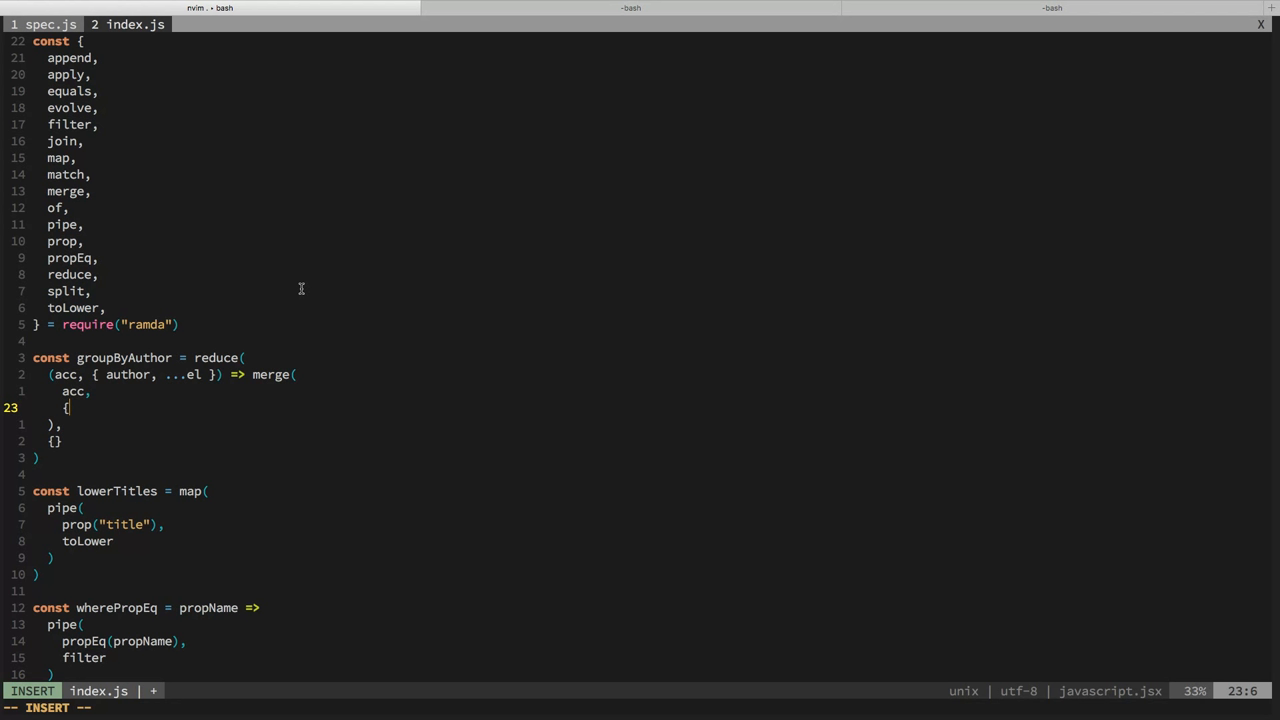
text(()
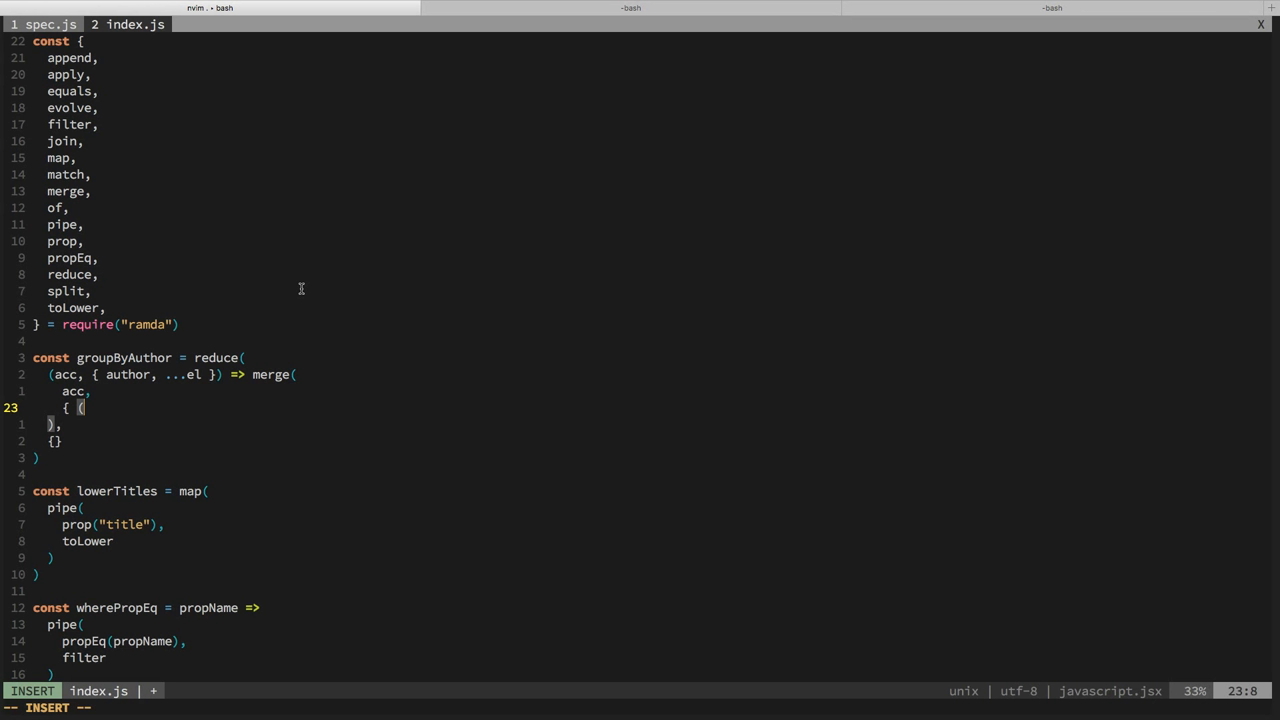
text(acc[author])
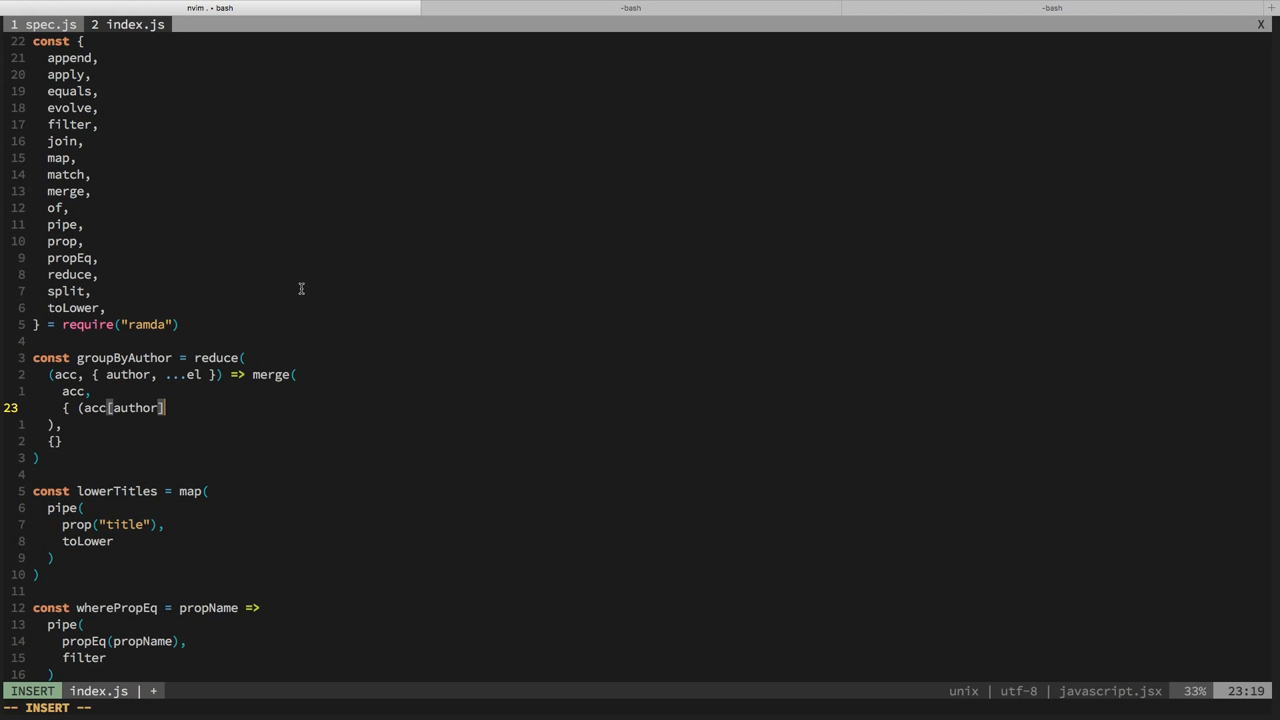
text(|| []))
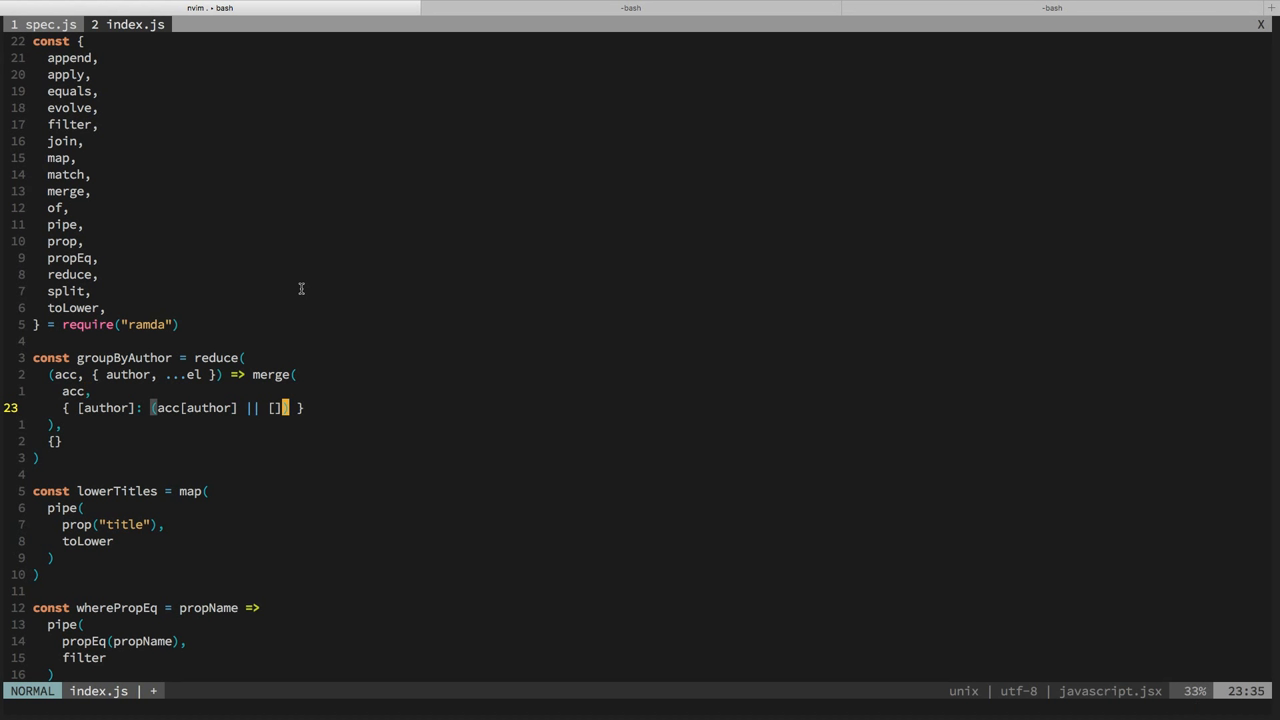
Step: Set [author] to append(el, acc[author] || []) on one line and import append
text(append)
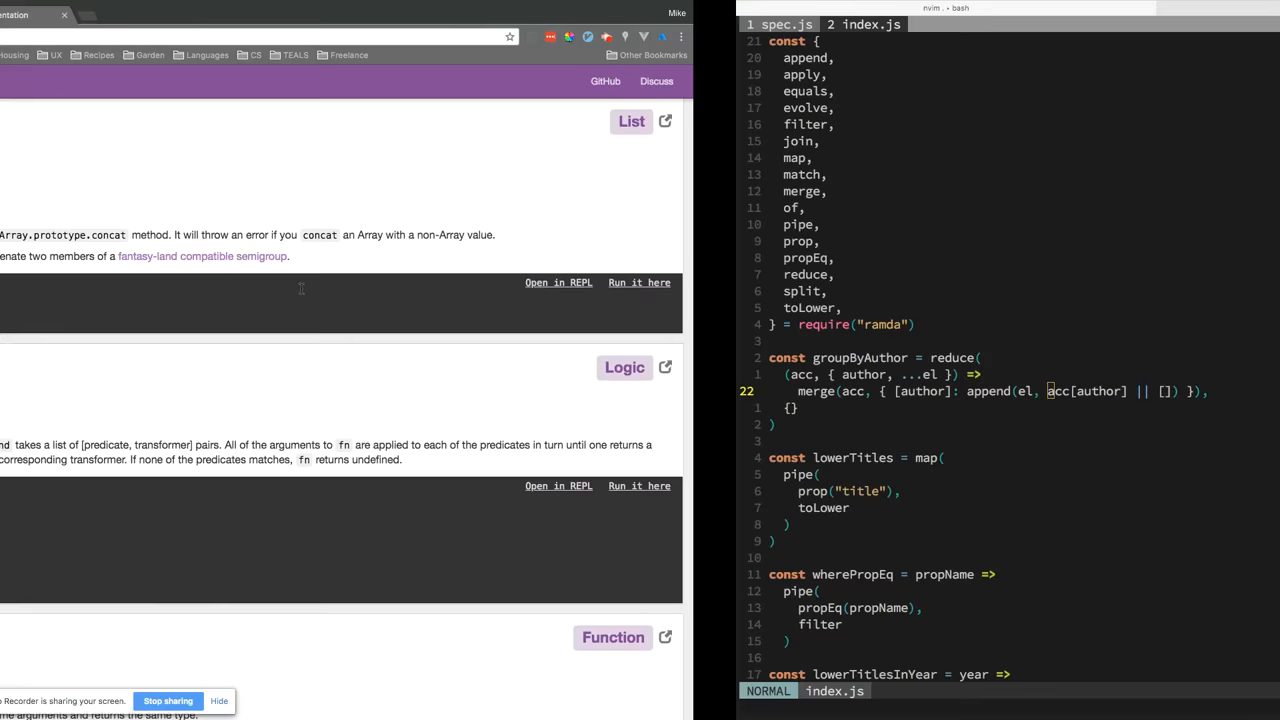
Step: Search 'defa' in the Ramda docs and read the defaultTo entry
text(defa)
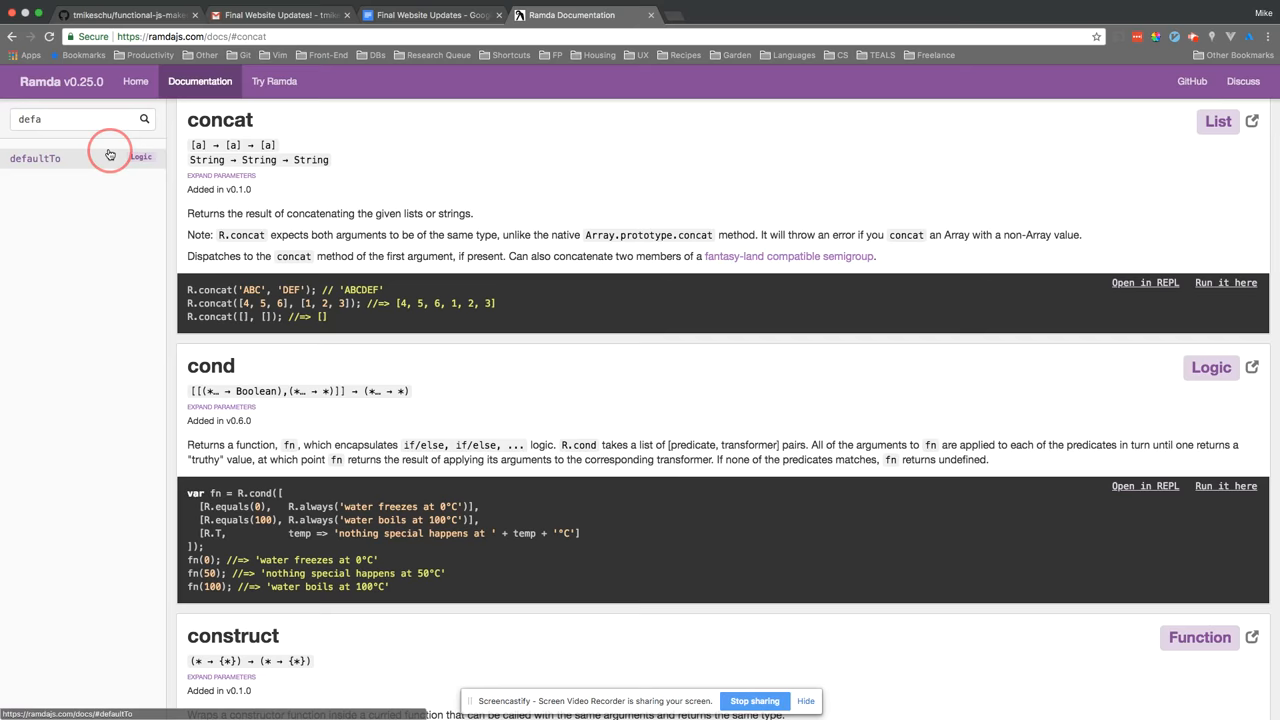
click(35, 158)
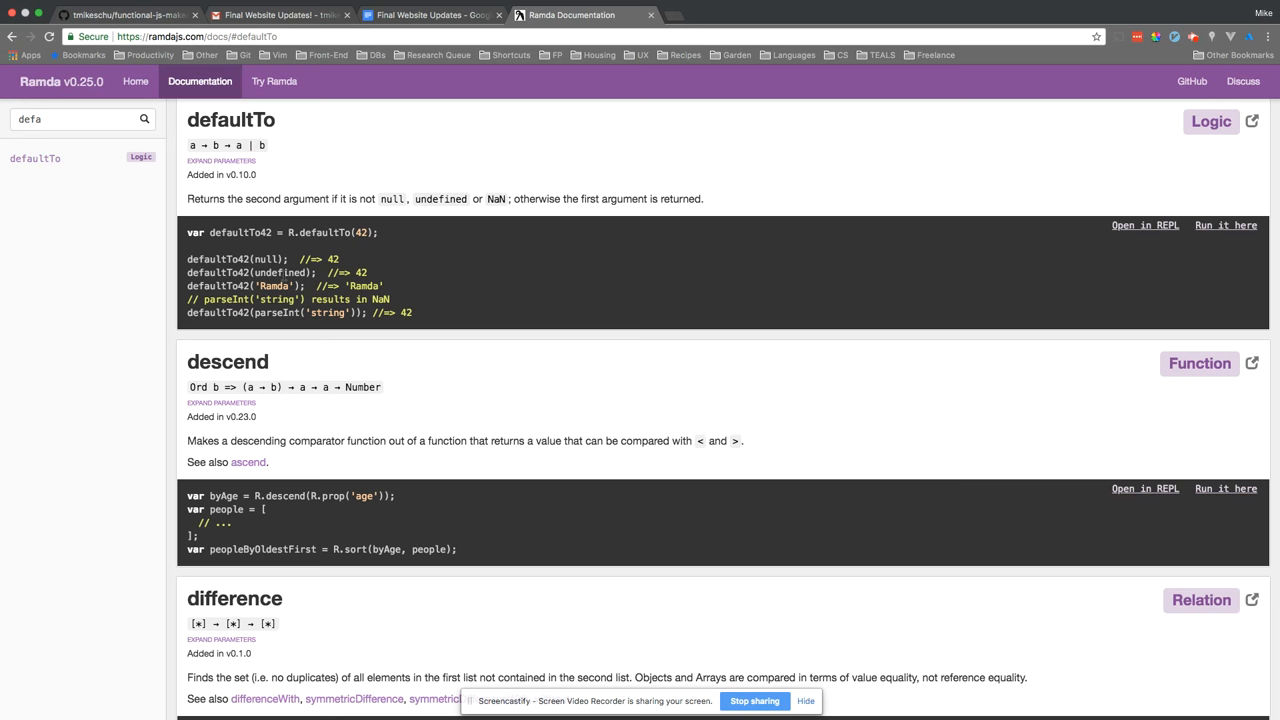
double_click(361, 232)
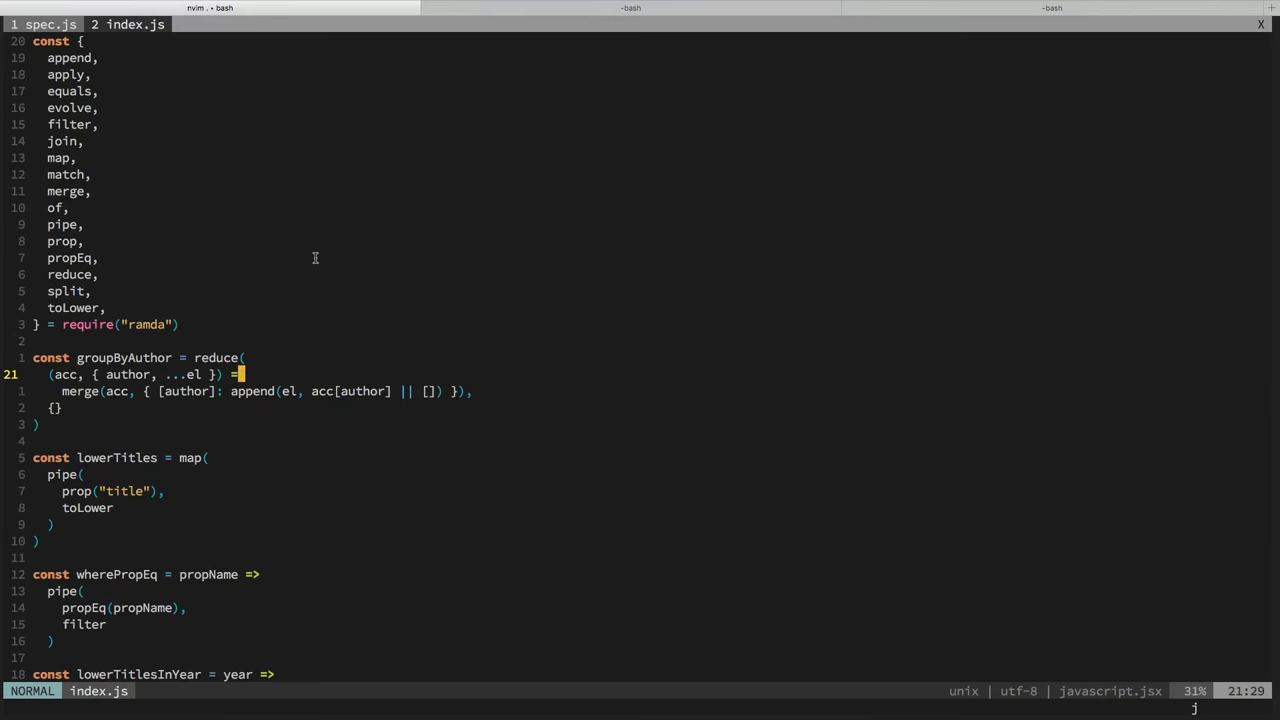
Step: Use defaultTo([], acc[author]) as the fallback, then search 'list' in the Ramda docs
text(defaultTo([],)
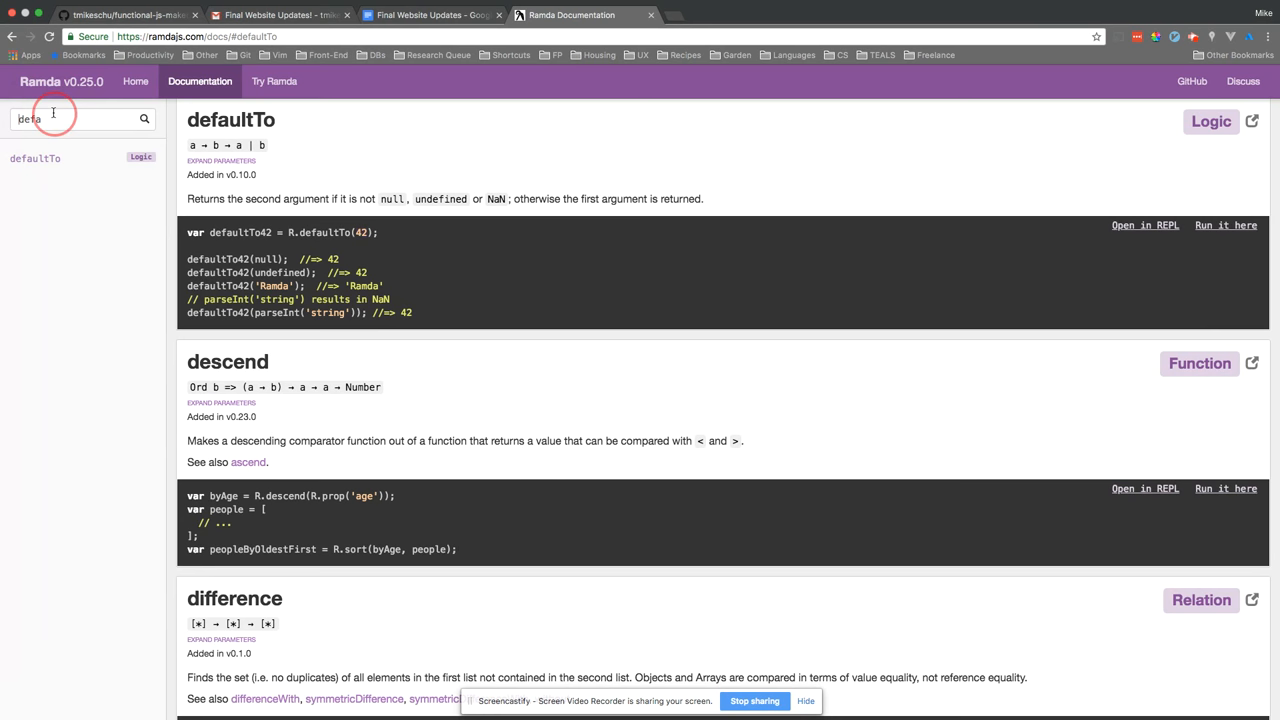
text(list)
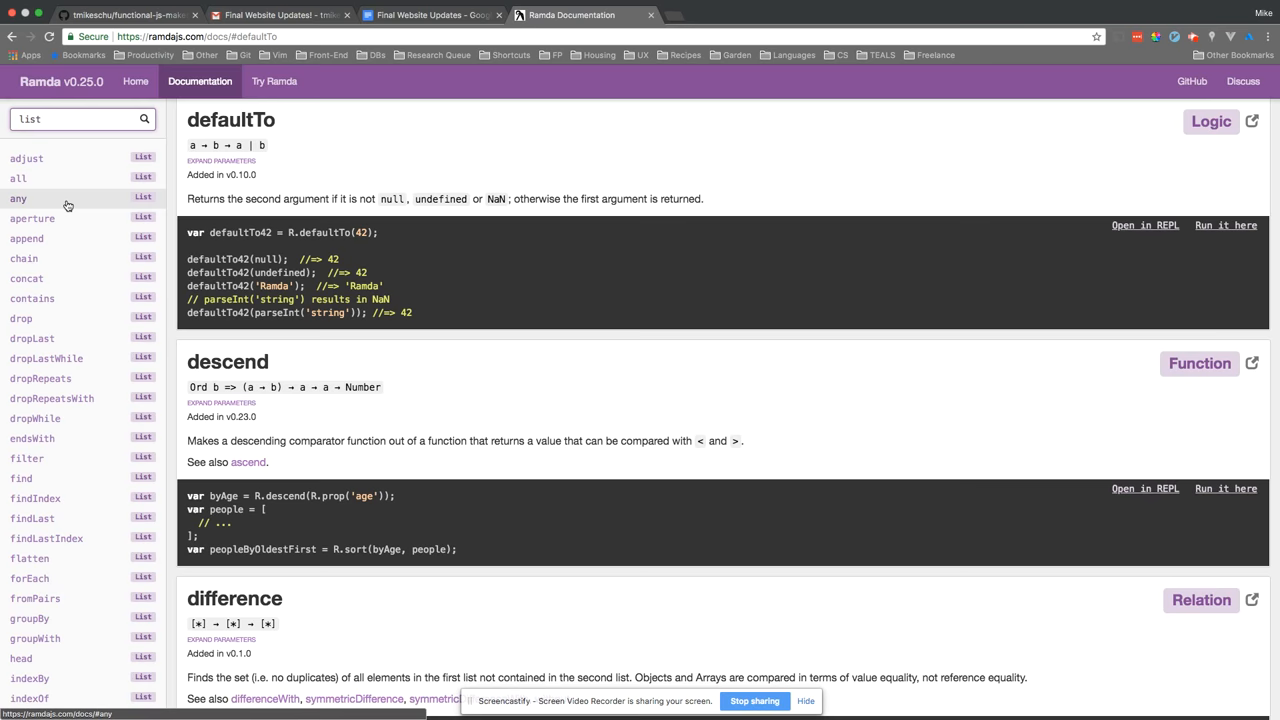
scroll(down, 3)
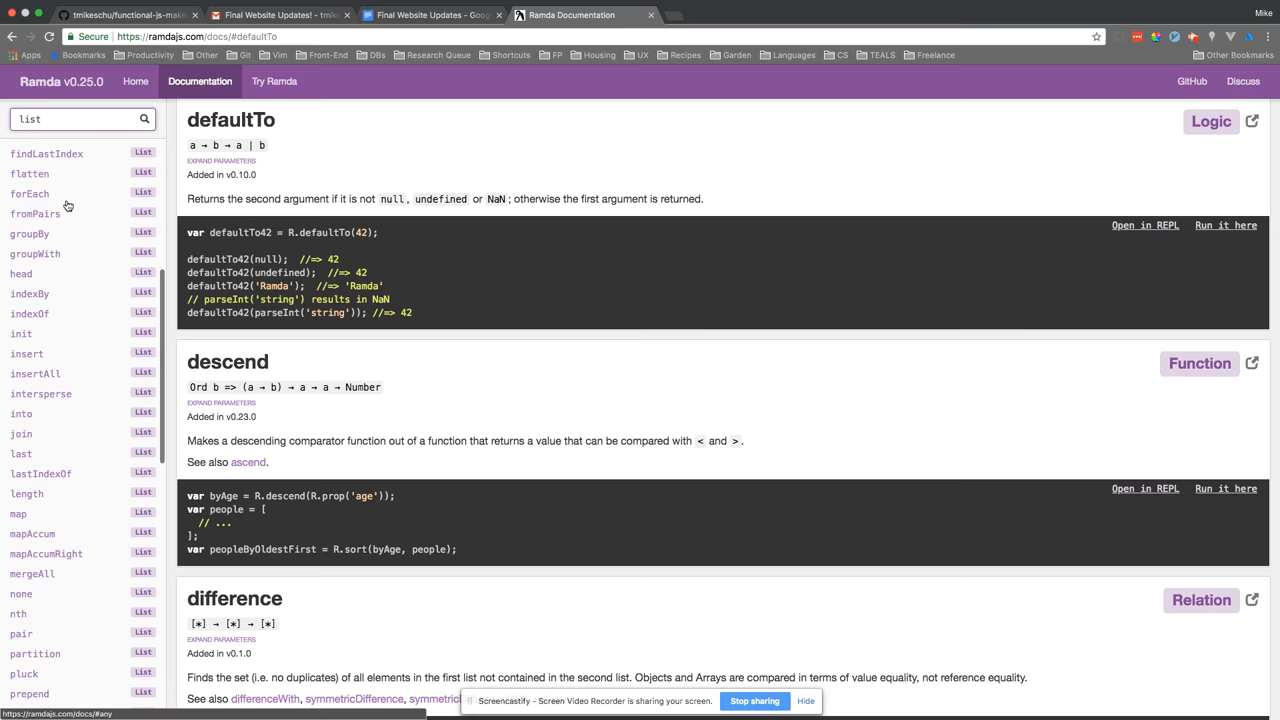
scroll(down, 3)
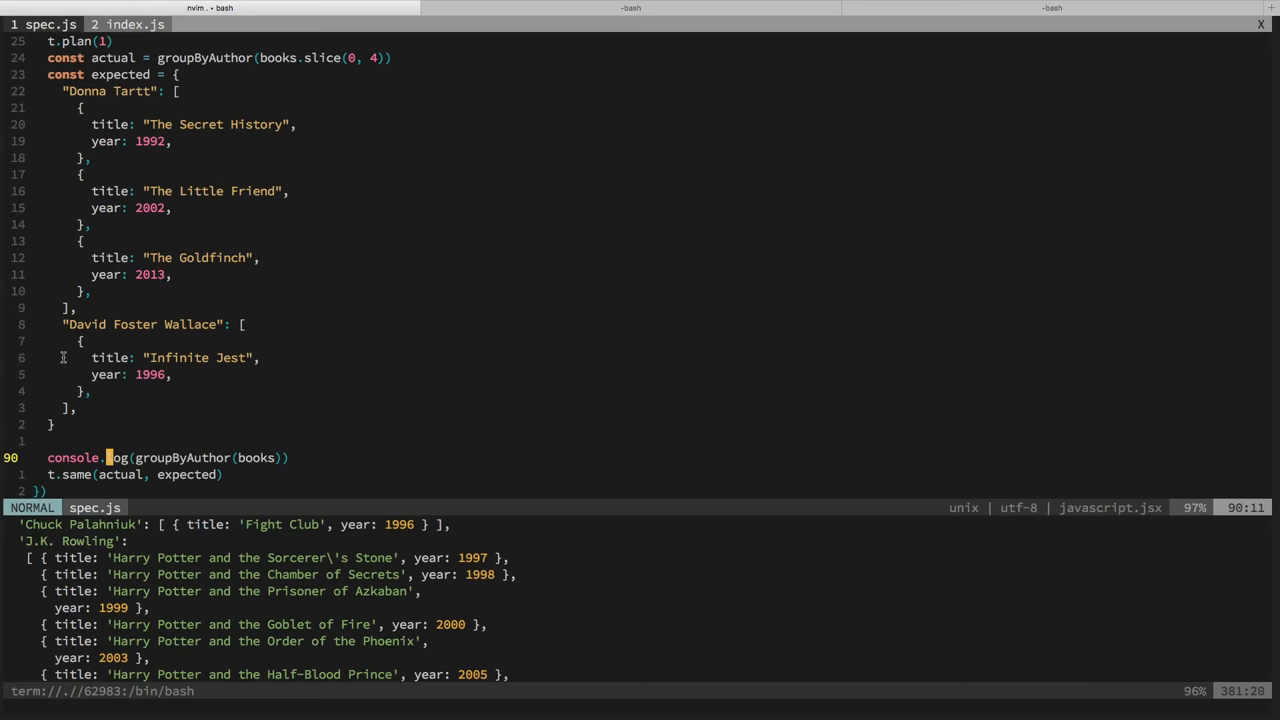
Step: Wrap the logged books in pipe(withAuthorInitials ...) using keyword completion for the function name
key(i)
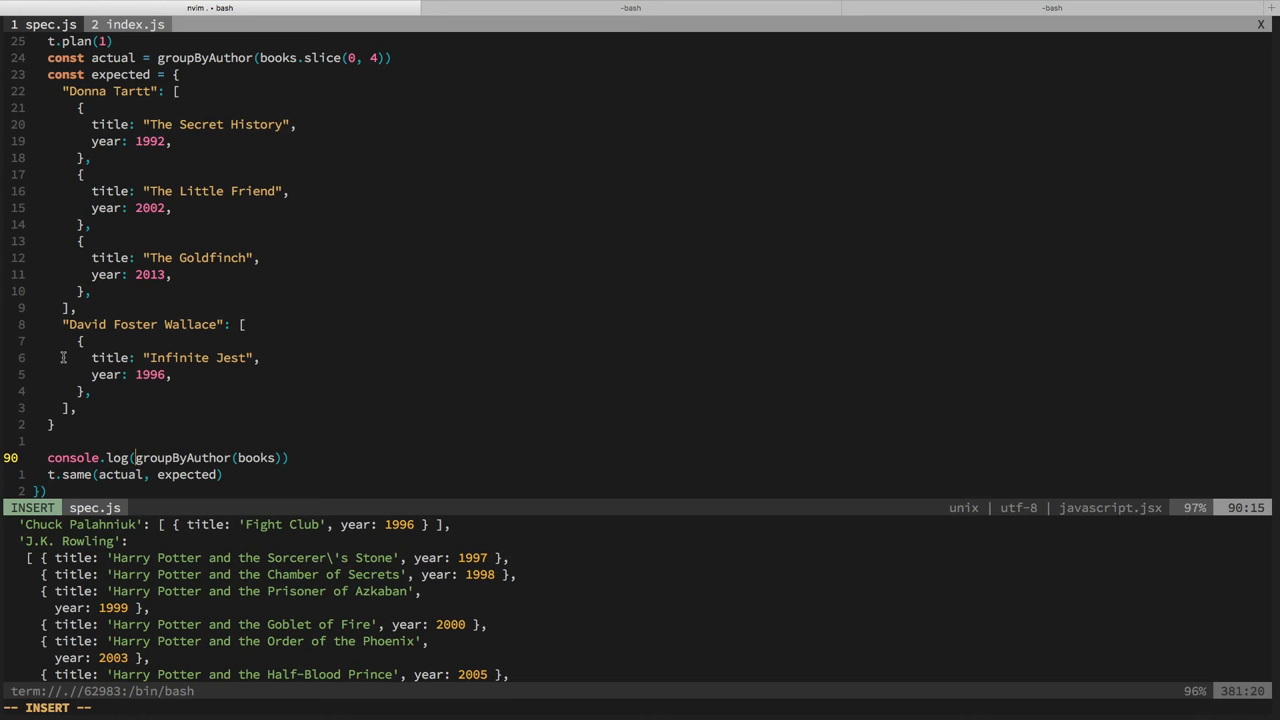
text(pipe(withAuthorInitials)
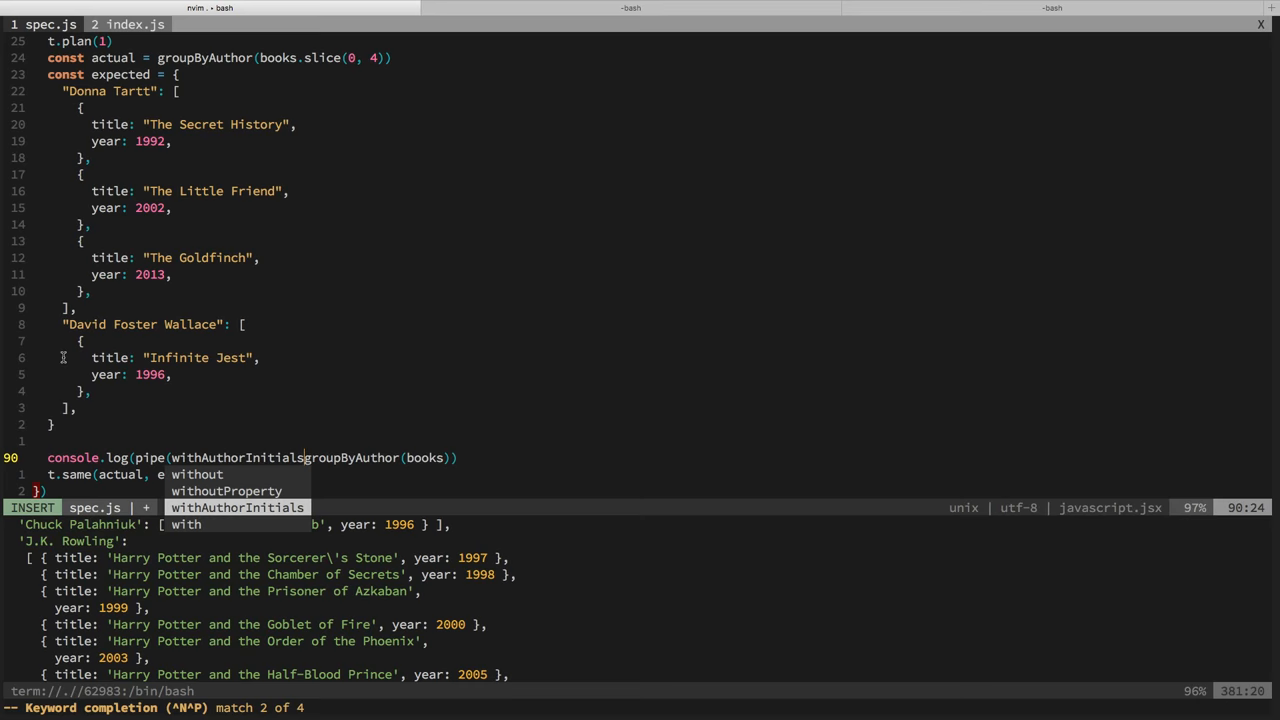
key(Escape)
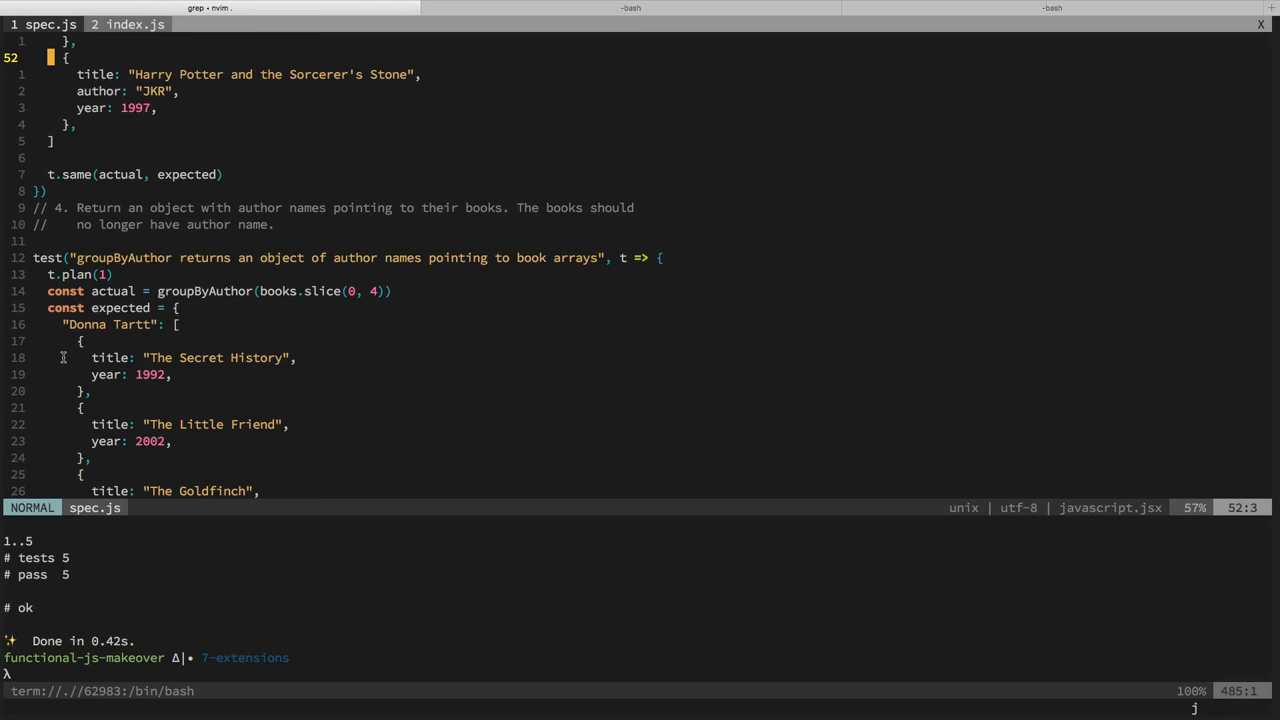
Step: View index.js, look over withAuthorInitials, and return to the ramda imports at the top
click(130, 24)
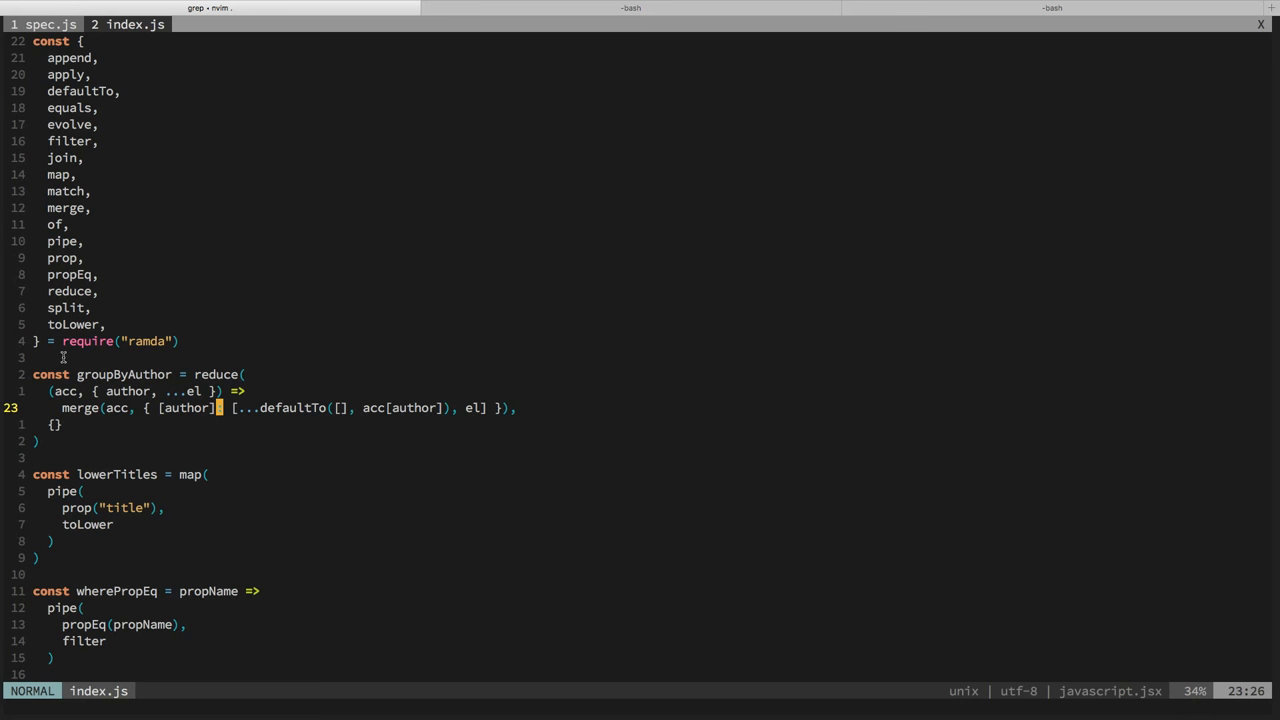
scroll(down, 3)
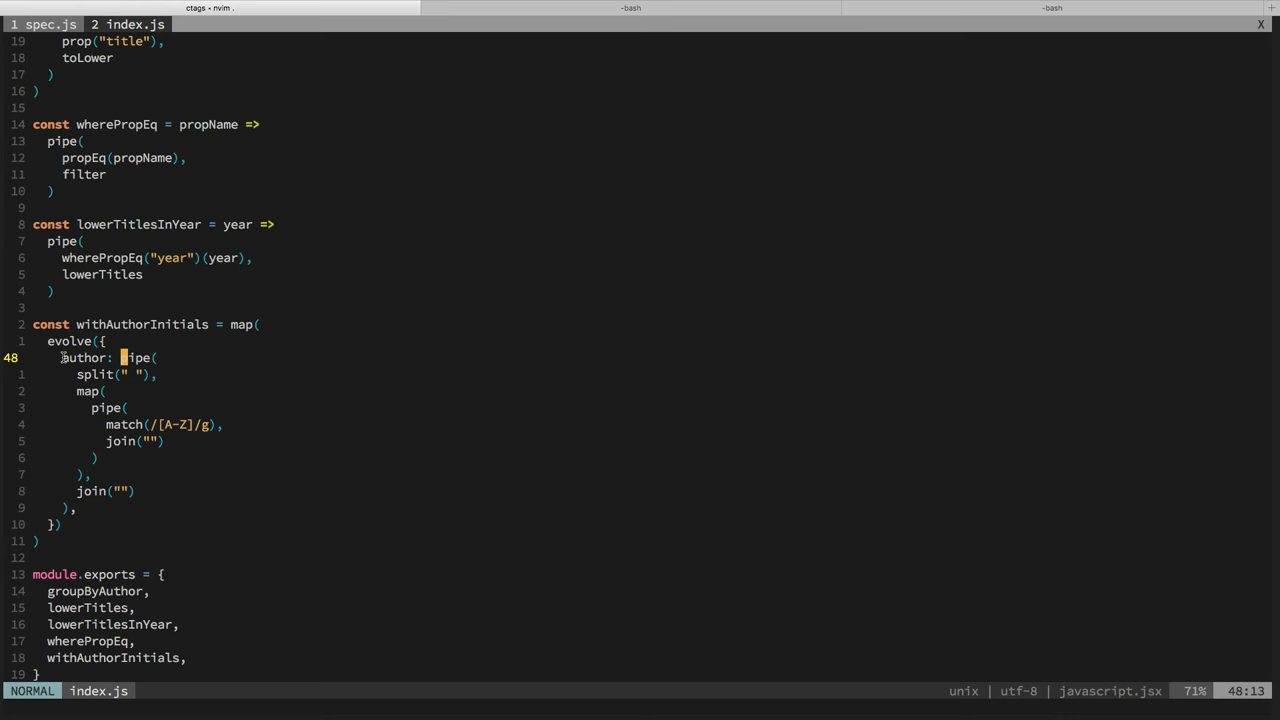
key(j)
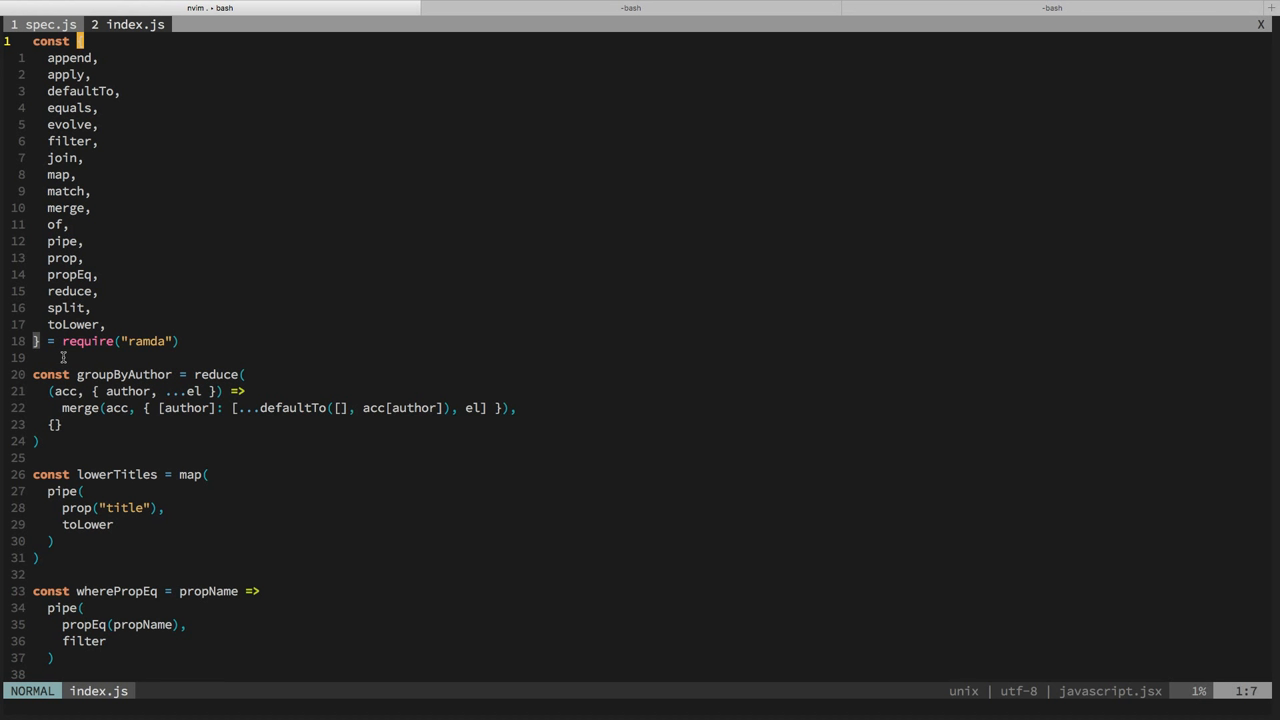
mouse_move(103, 505)
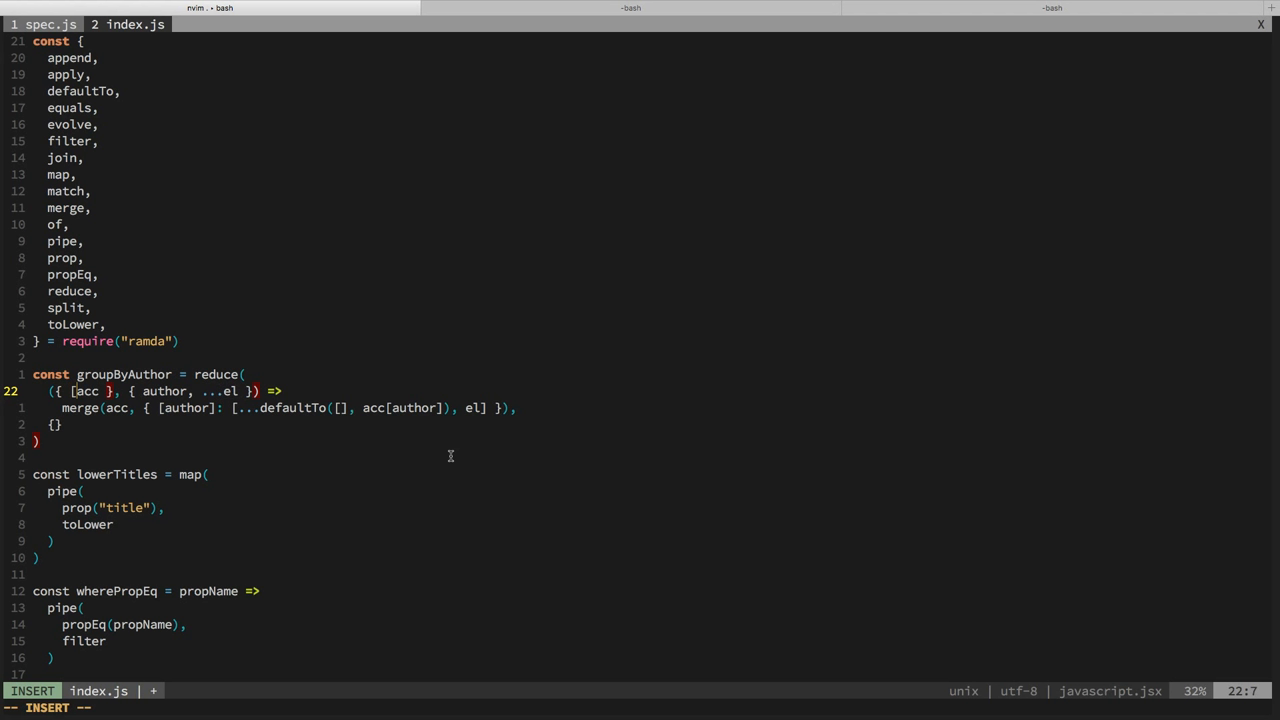
Step: Change the reducer's accumulator parameter to destructure { [author]: current, ...acc }
key(Escape)
text(author)
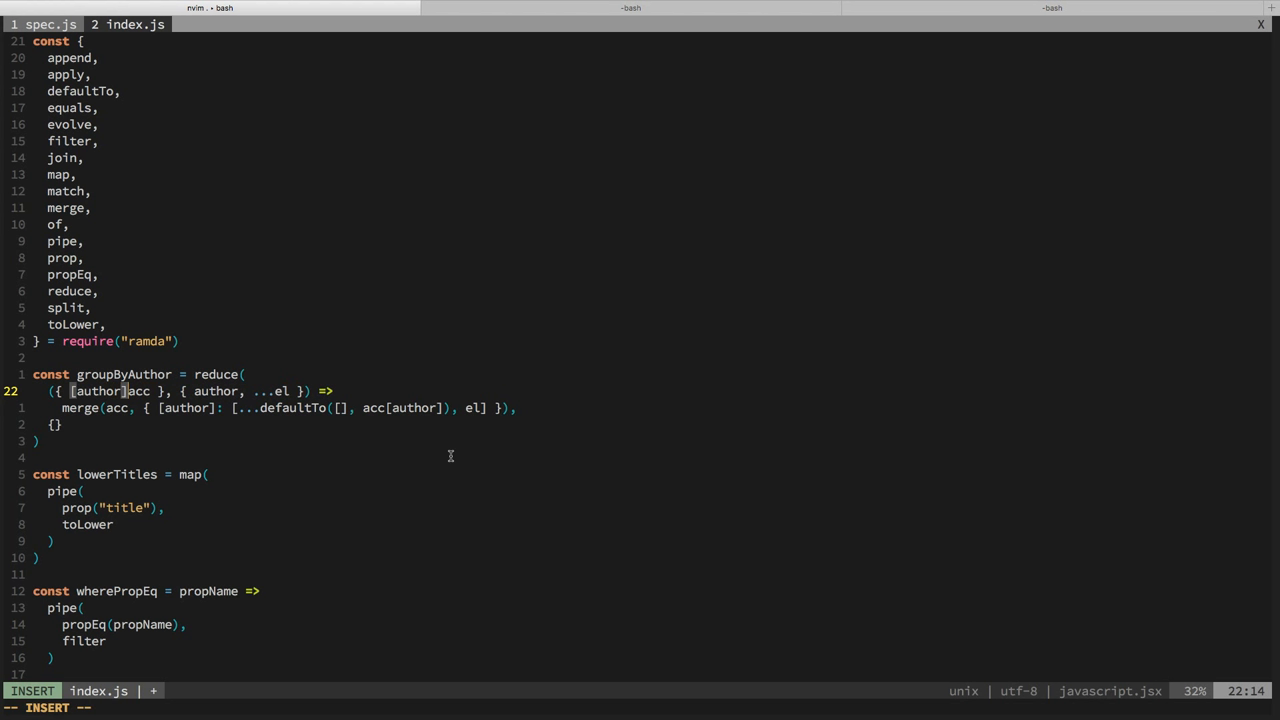
text(: current,)
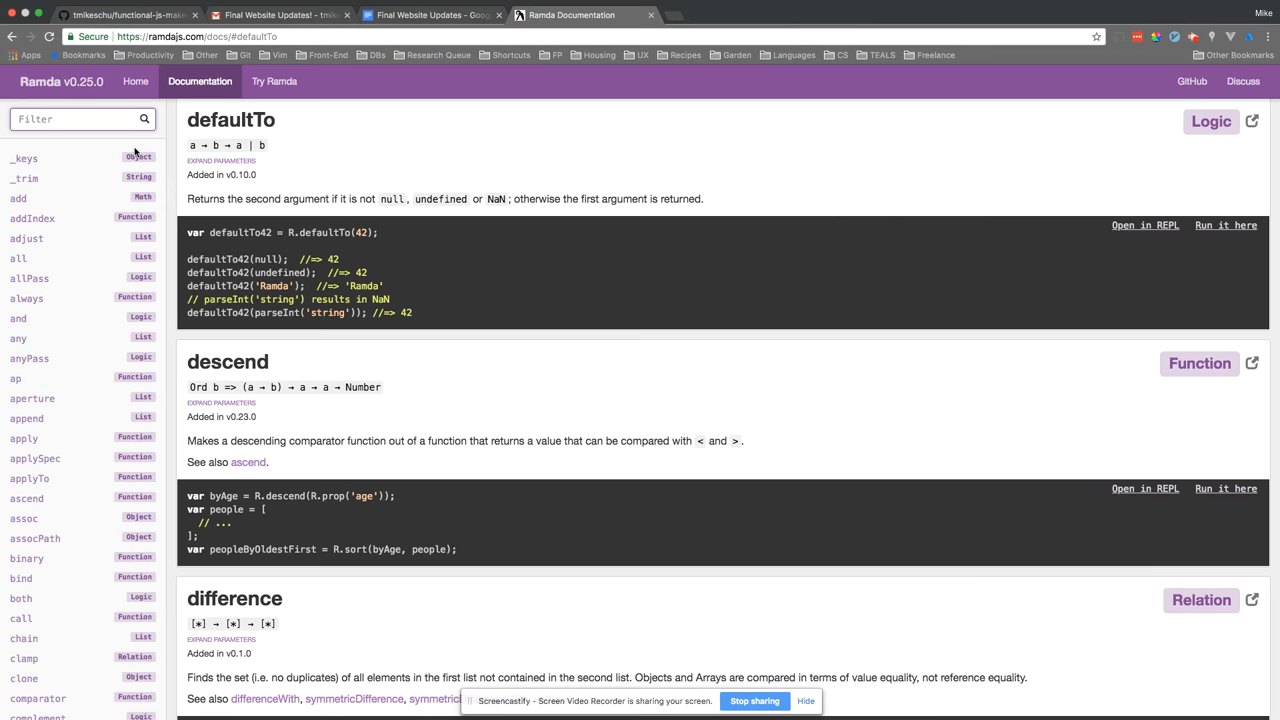
Step: Filter the Ramda function list with 'pick'
text(pick)
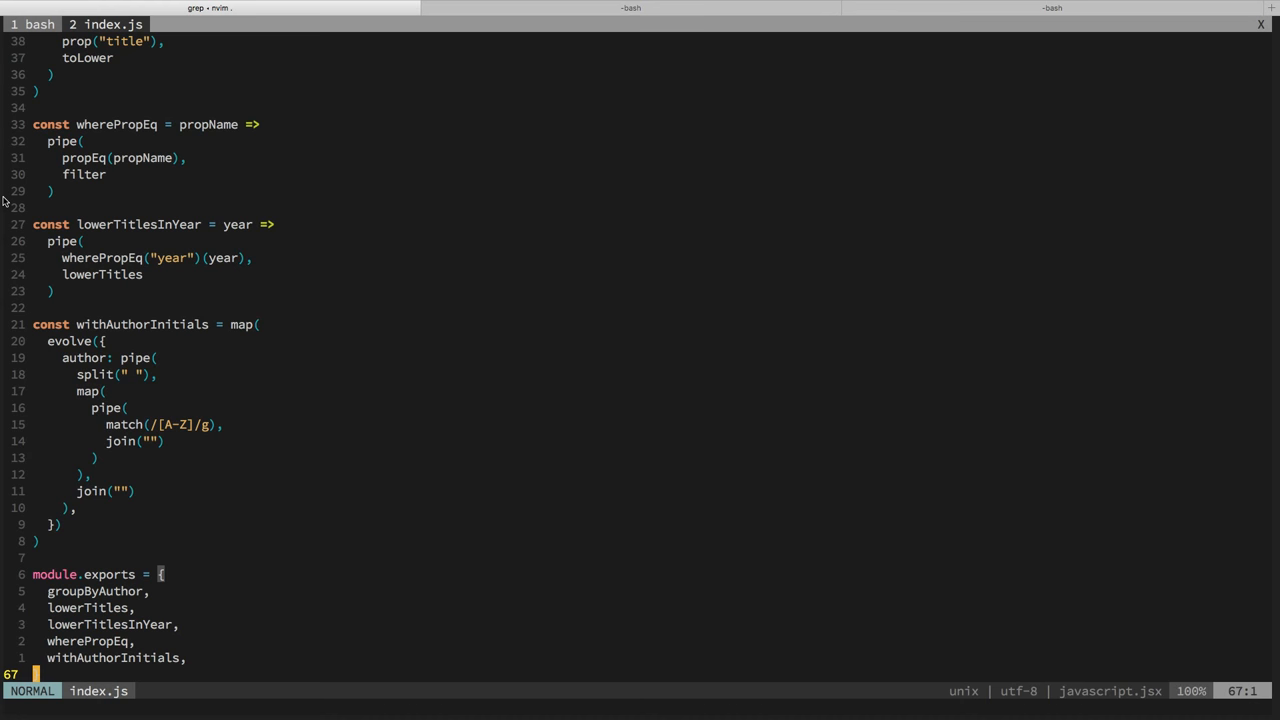
key(gg)
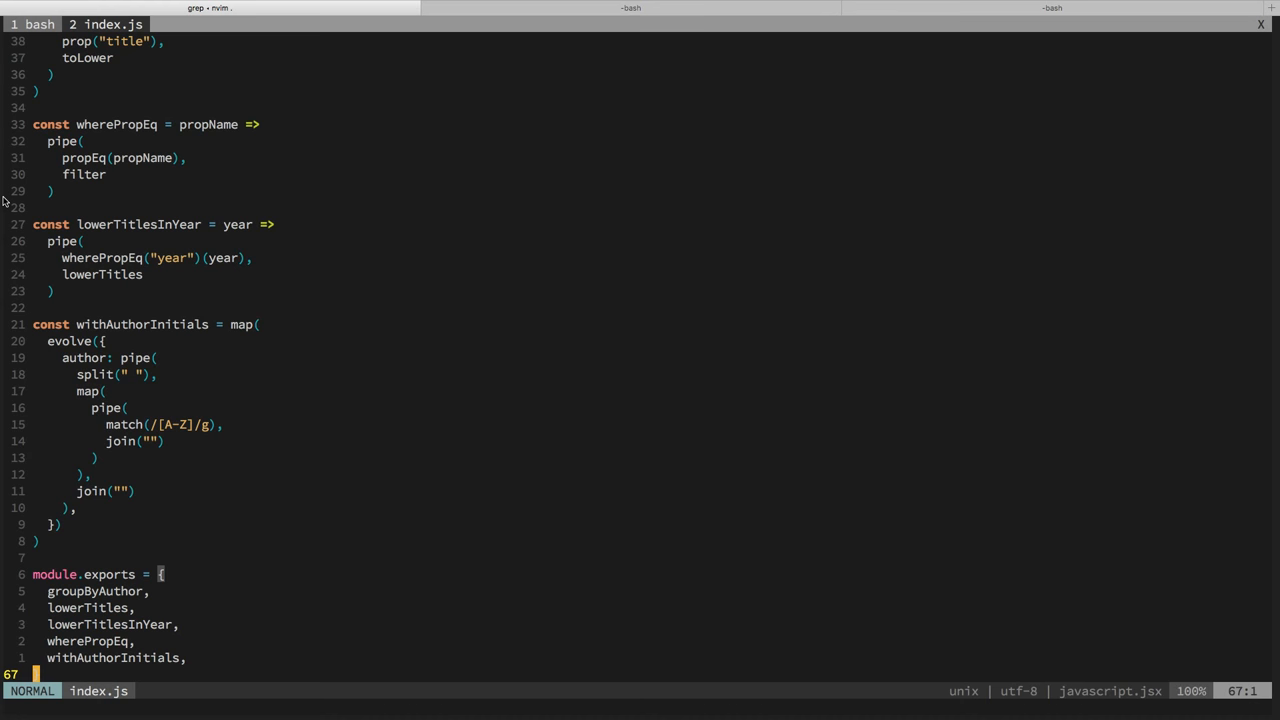